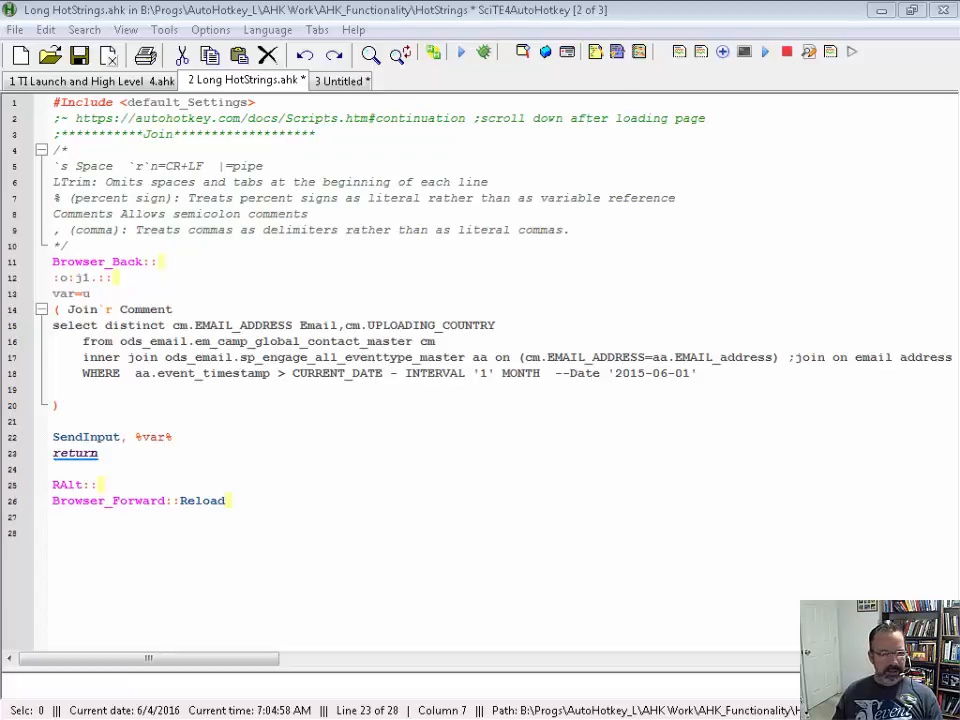
mouse_move(540, 434)
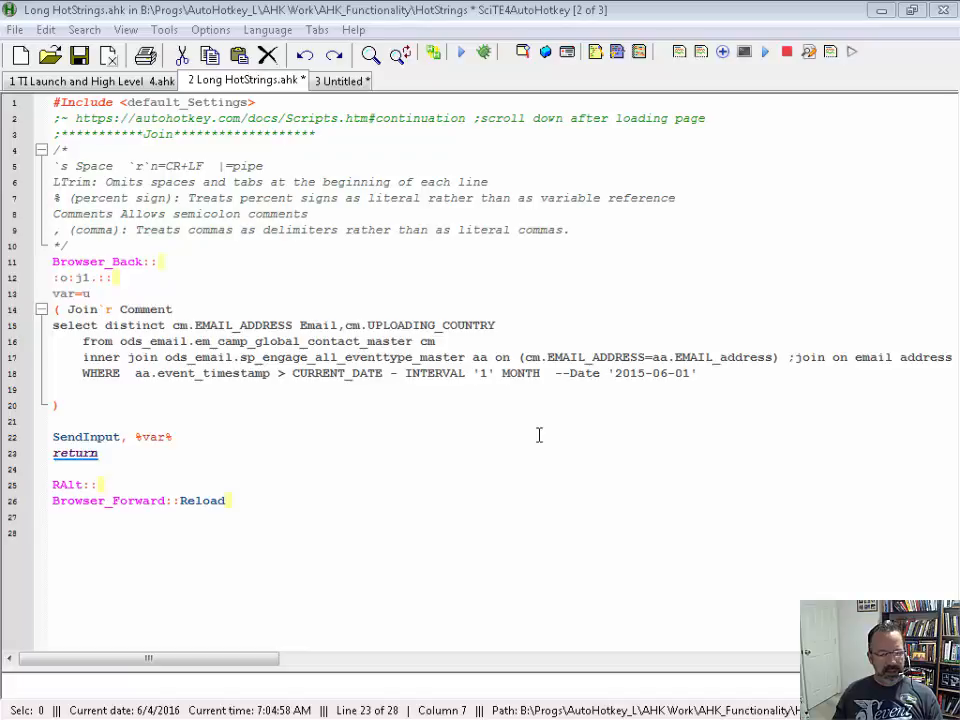
mouse_move(536, 436)
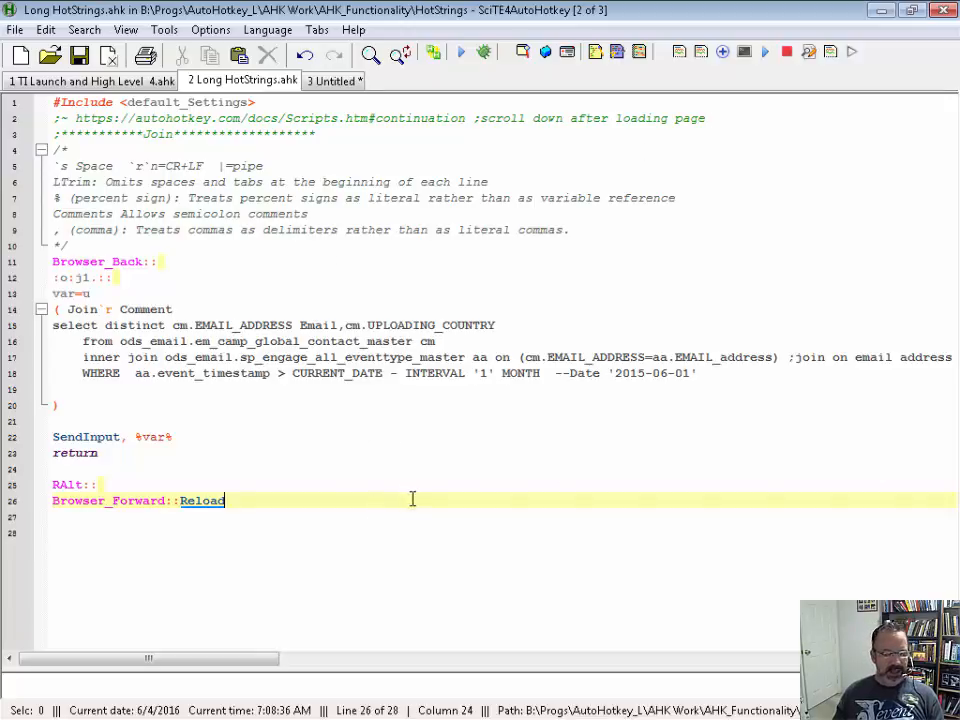
mouse_move(524, 460)
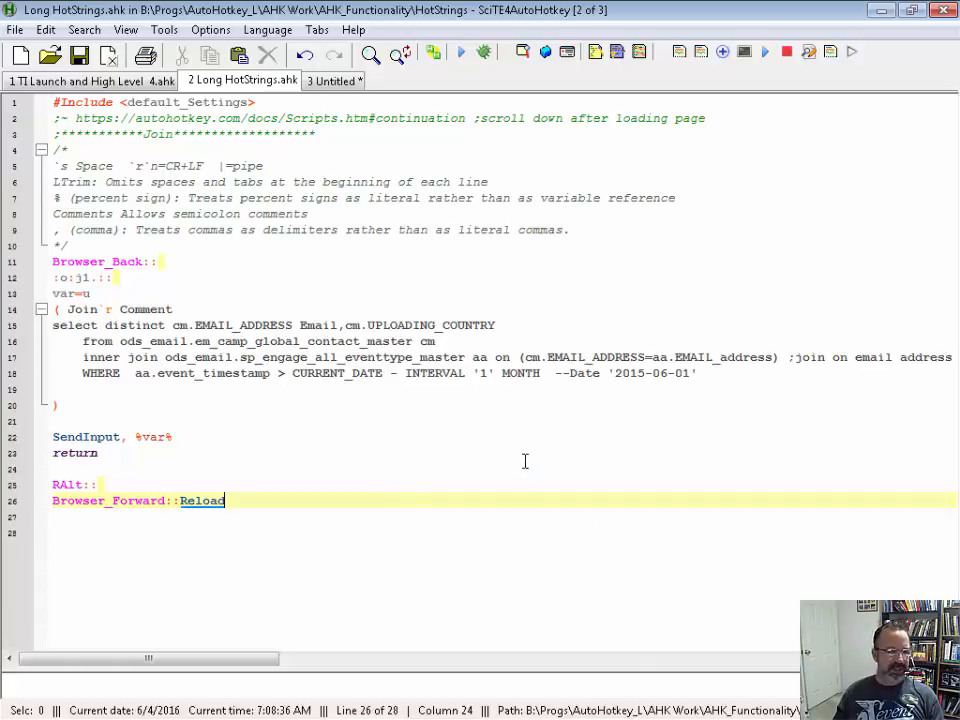
mouse_move(370, 244)
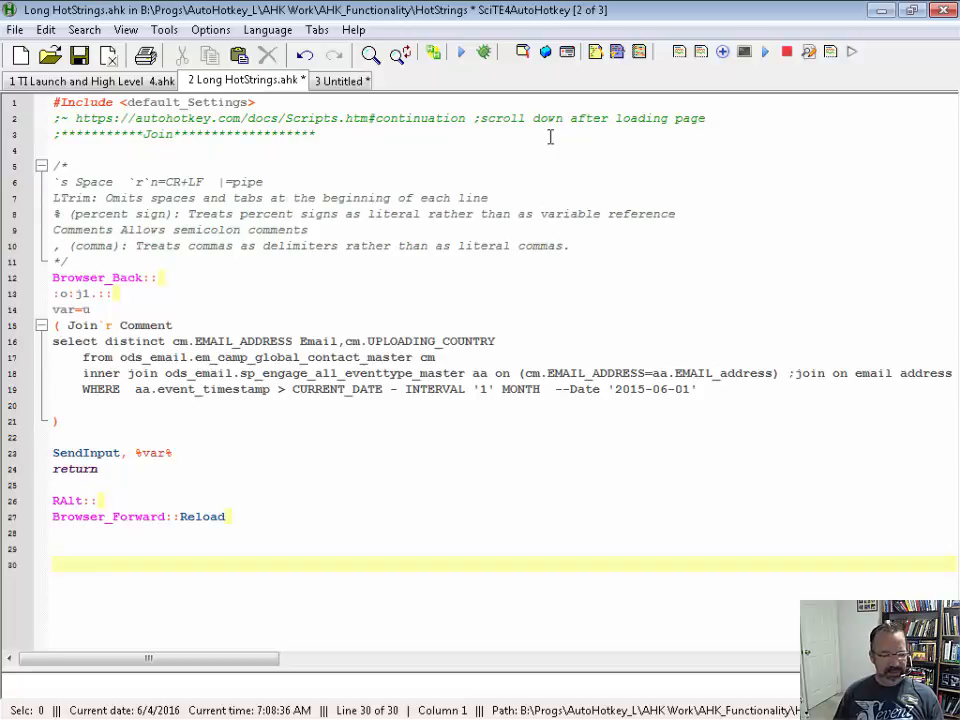
text(::Joey:)
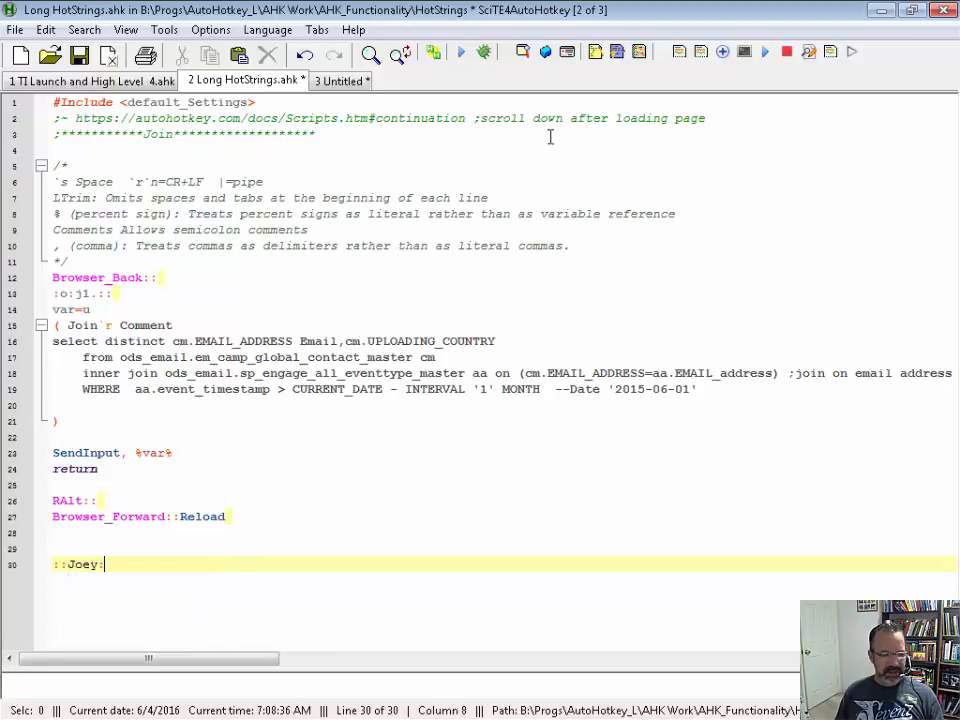
key(BackSpace)
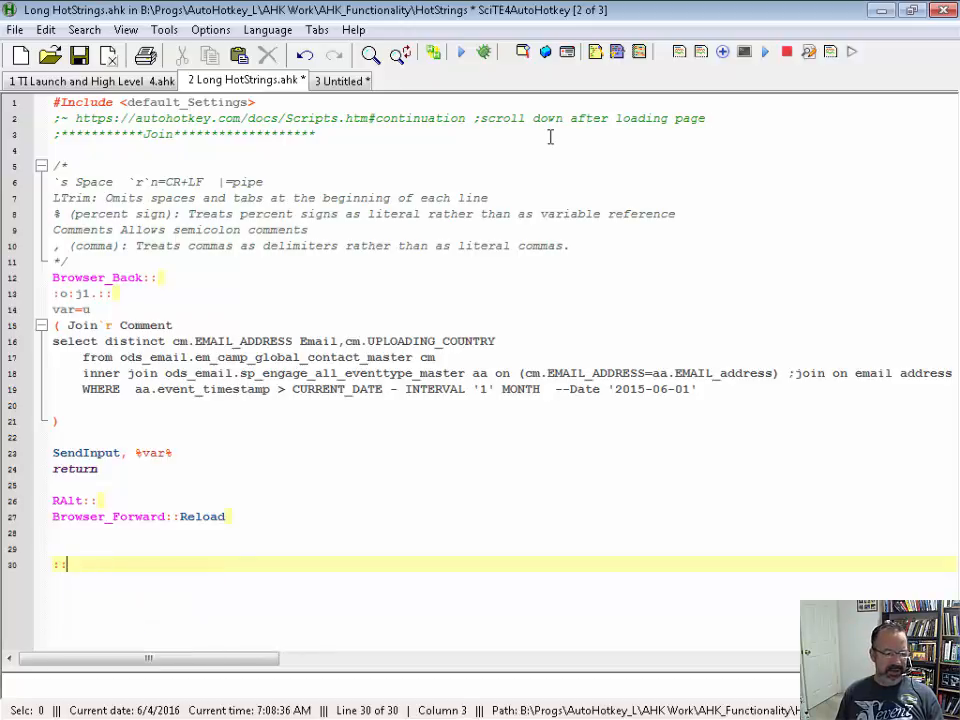
text(j2.::th)
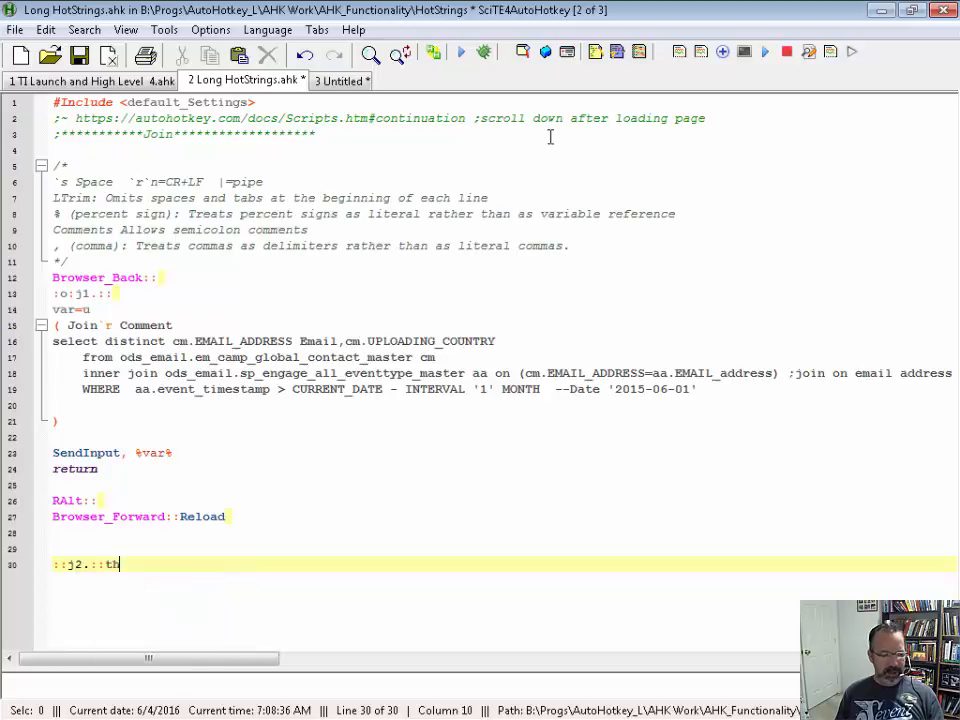
text(is)
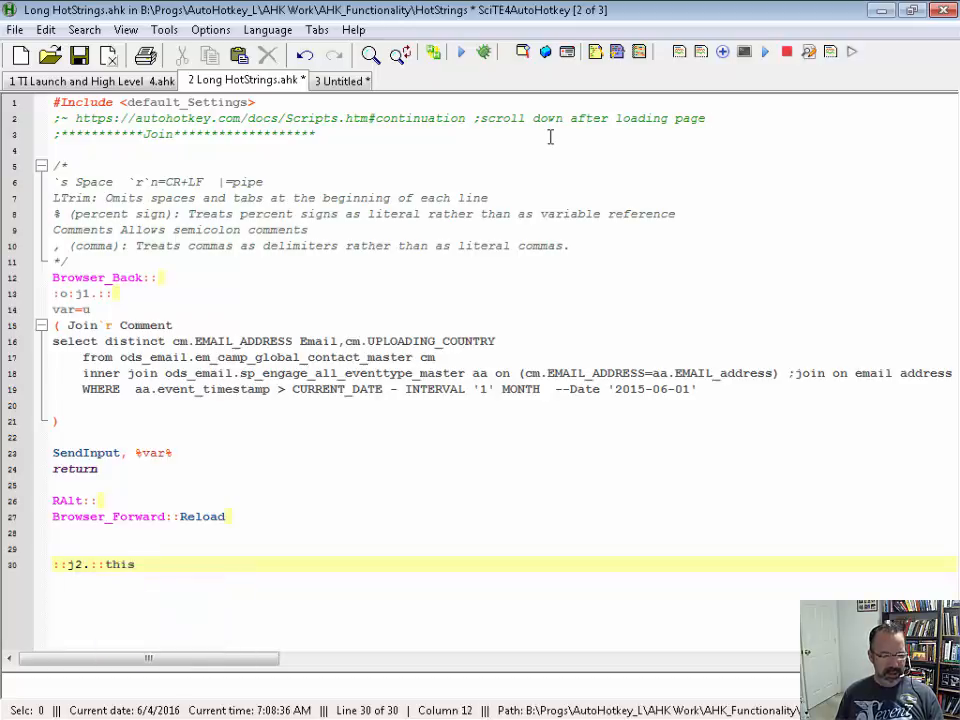
text(`r)
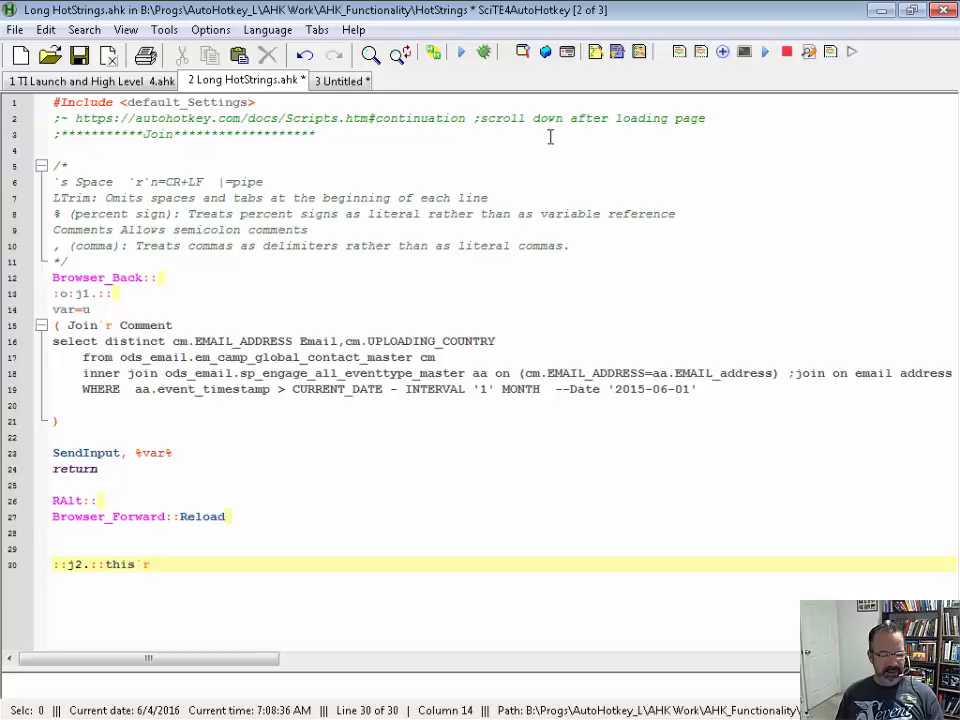
text(was)
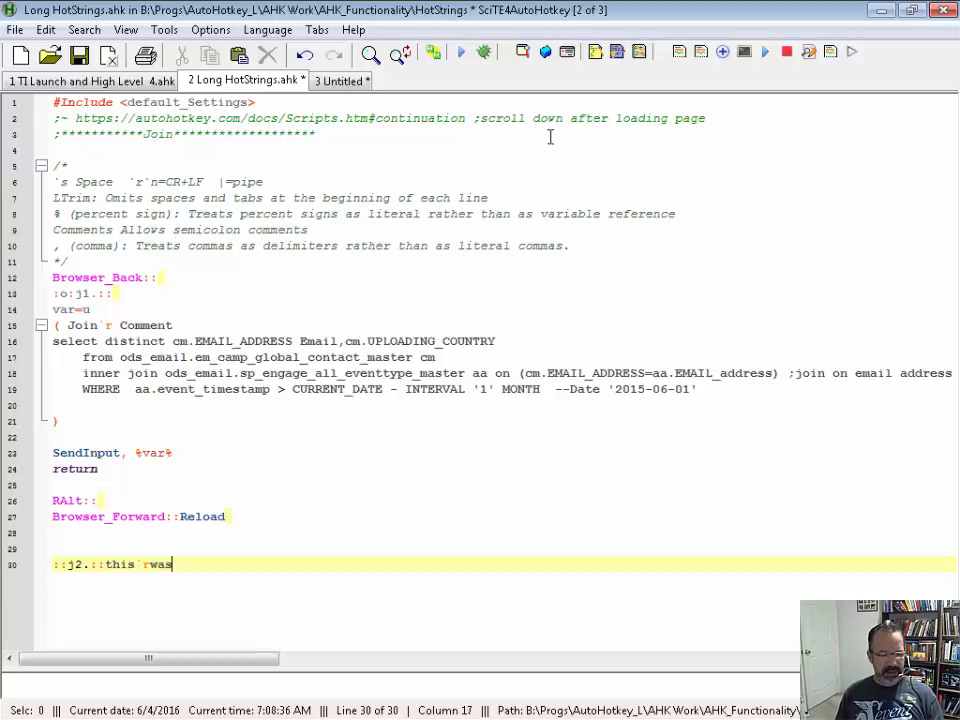
text(rc)
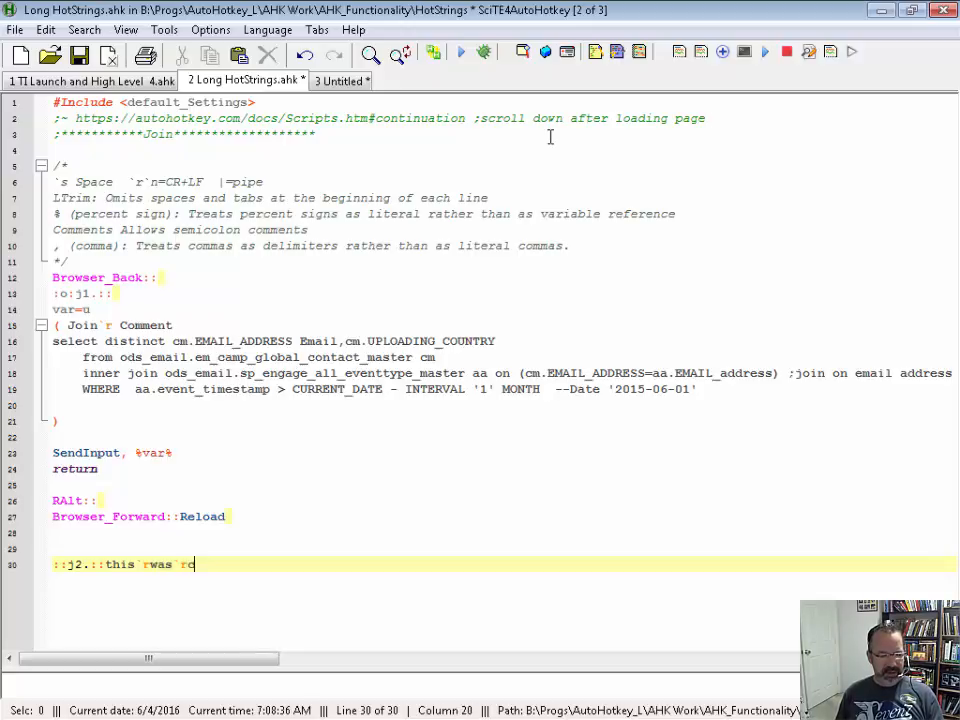
text(ool)
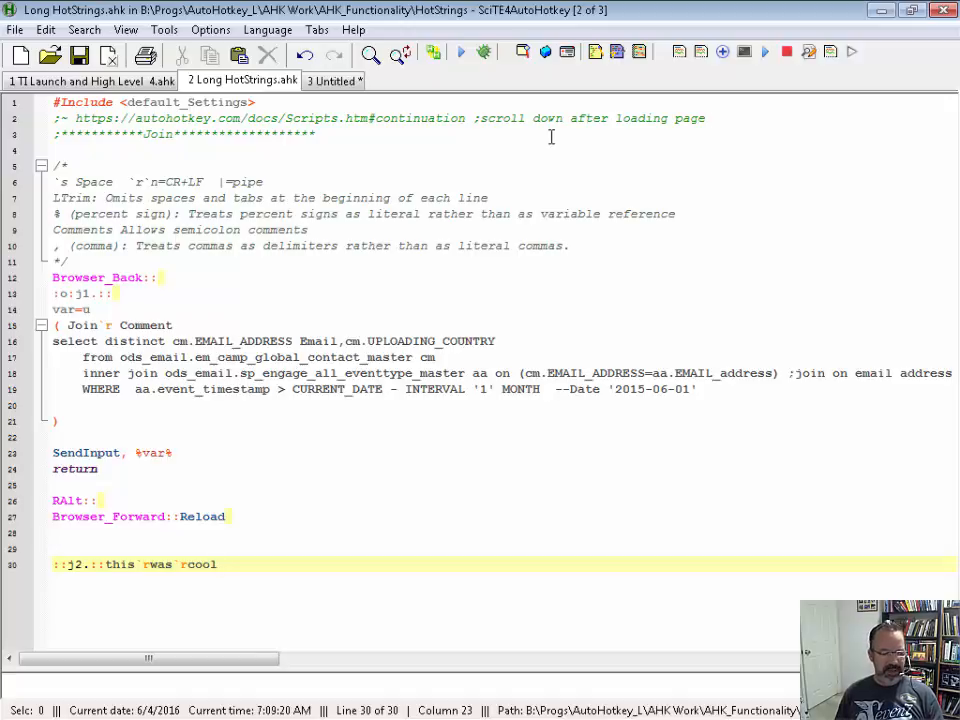
text(j2.)
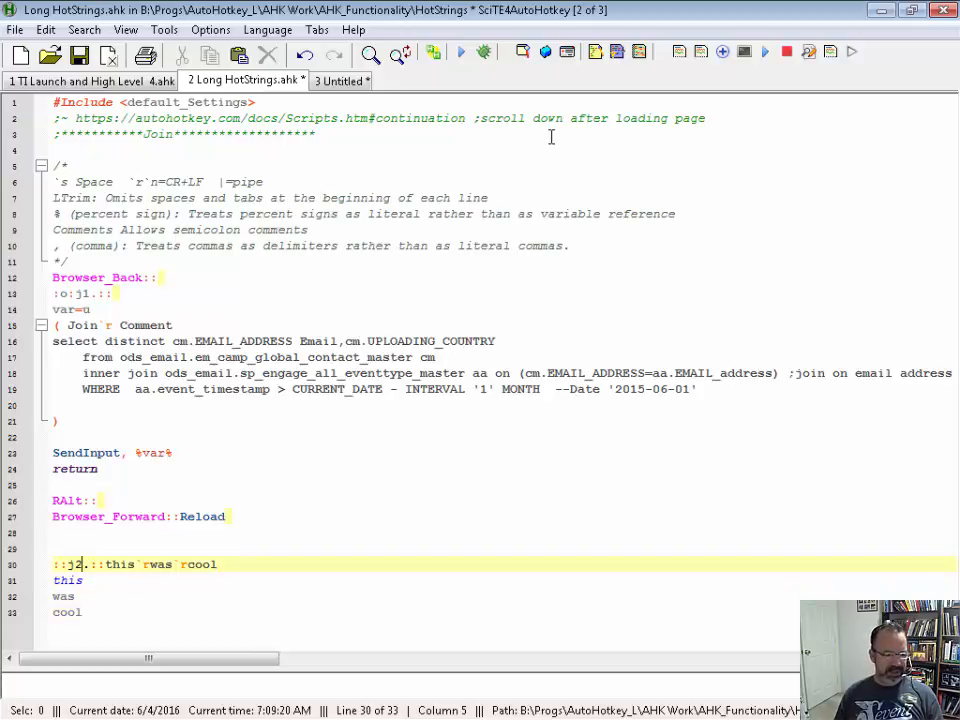
text(o)
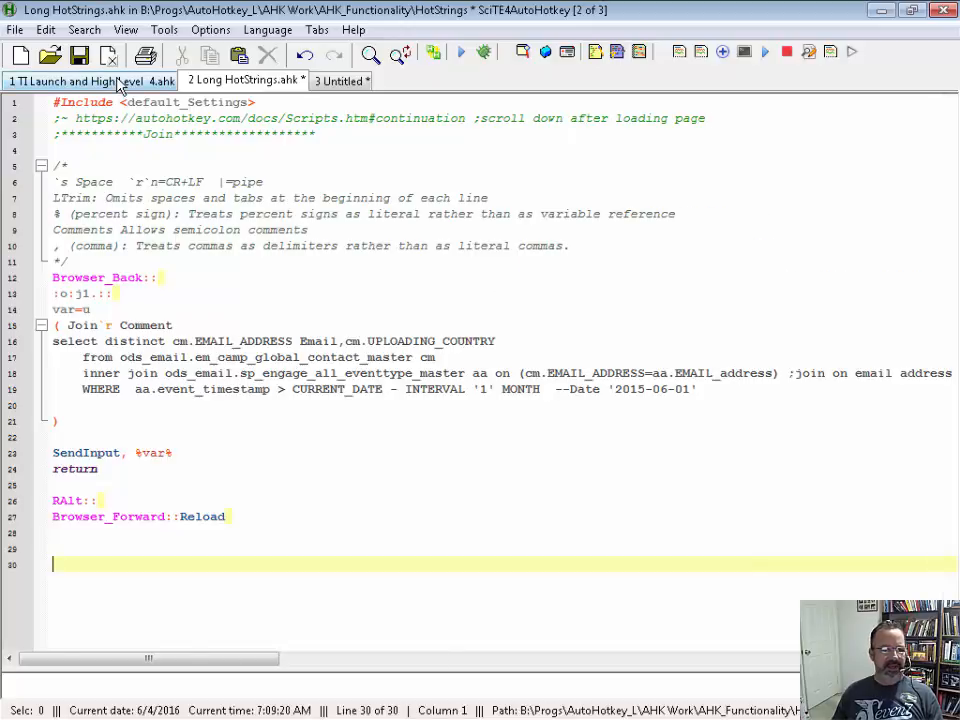
click(90, 80)
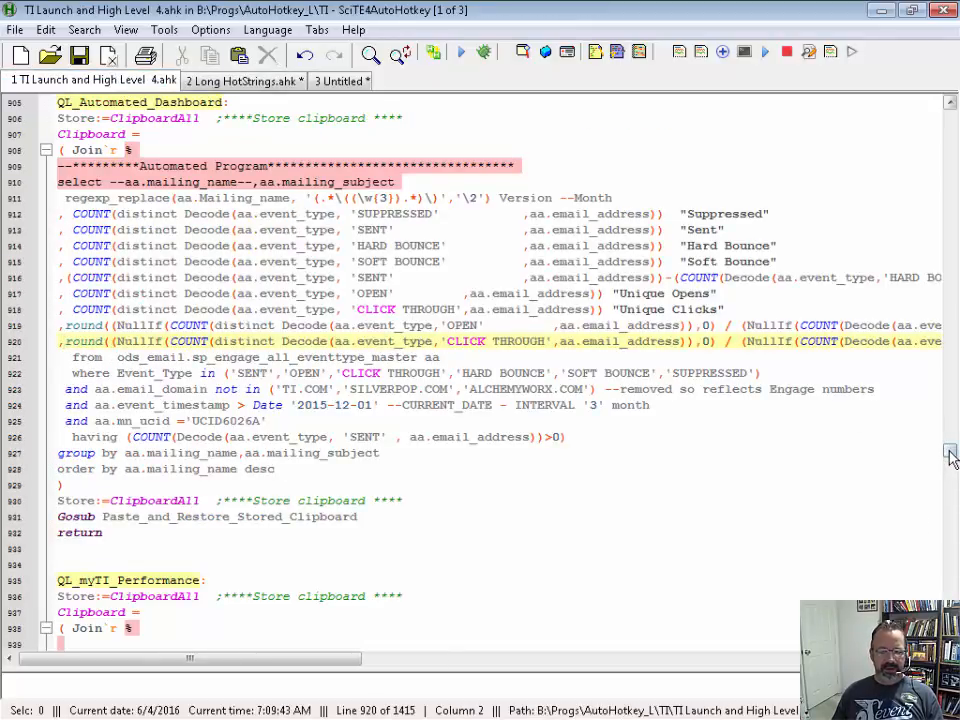
scroll(down, 3)
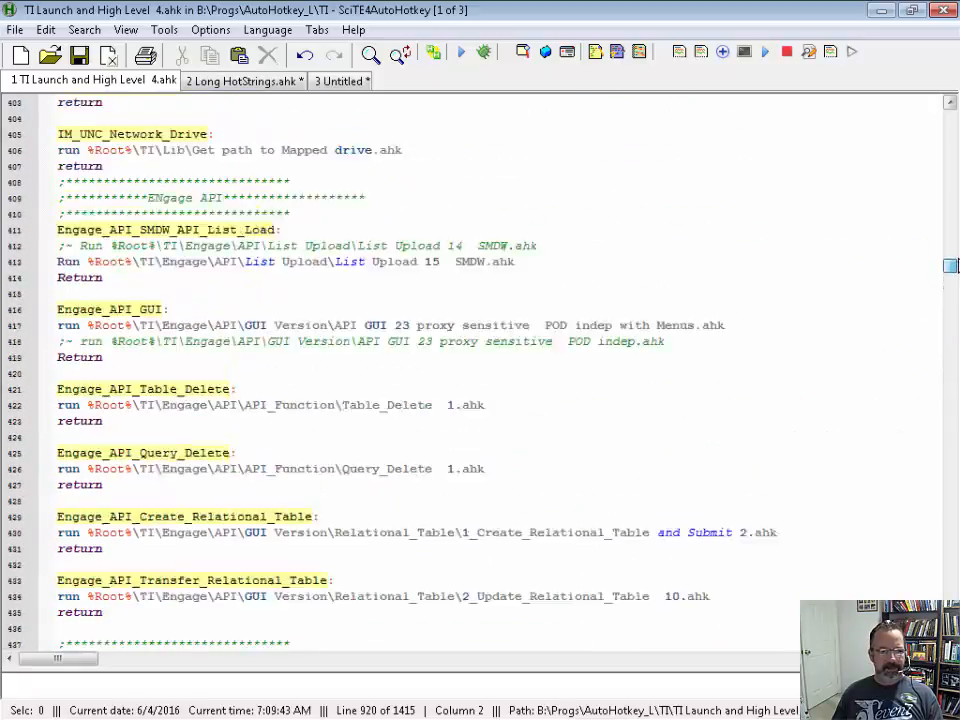
scroll(down, 3)
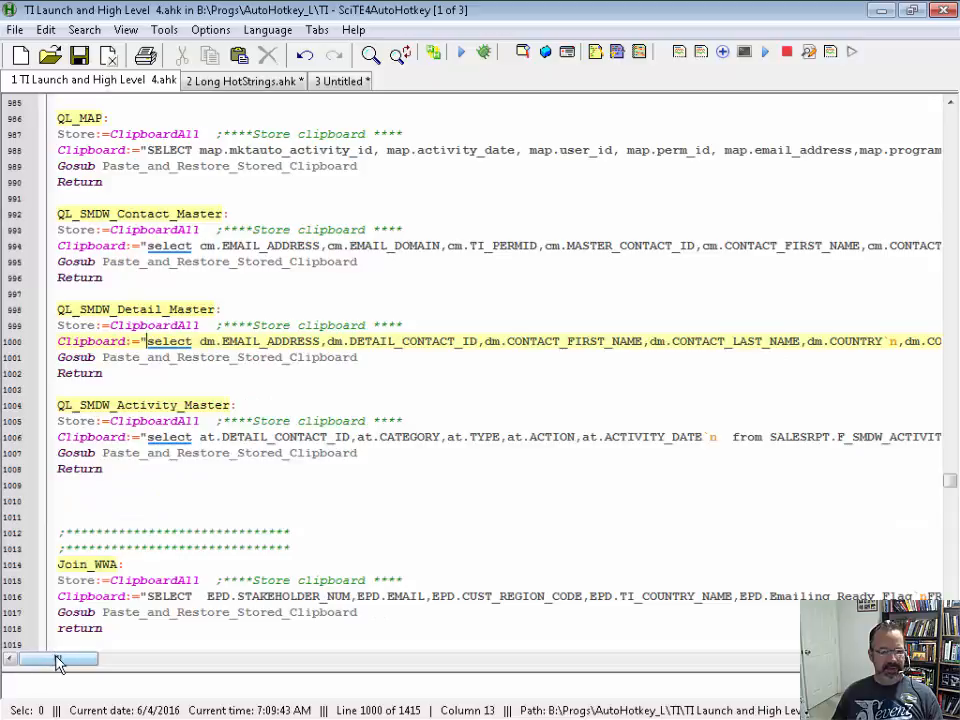
drag(56, 658, 150, 658)
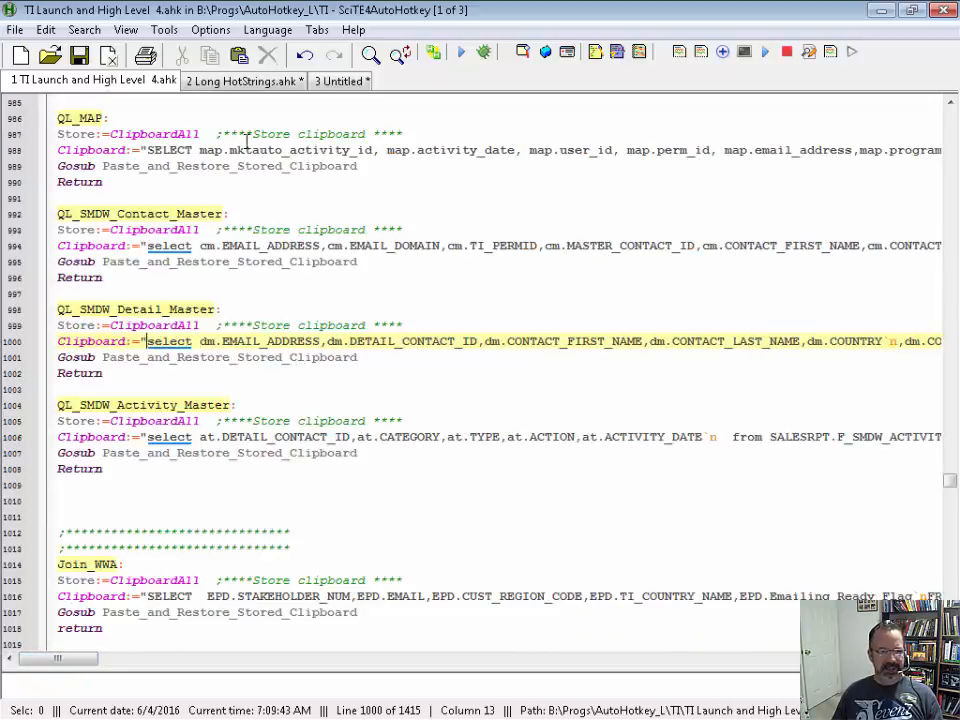
click(240, 80)
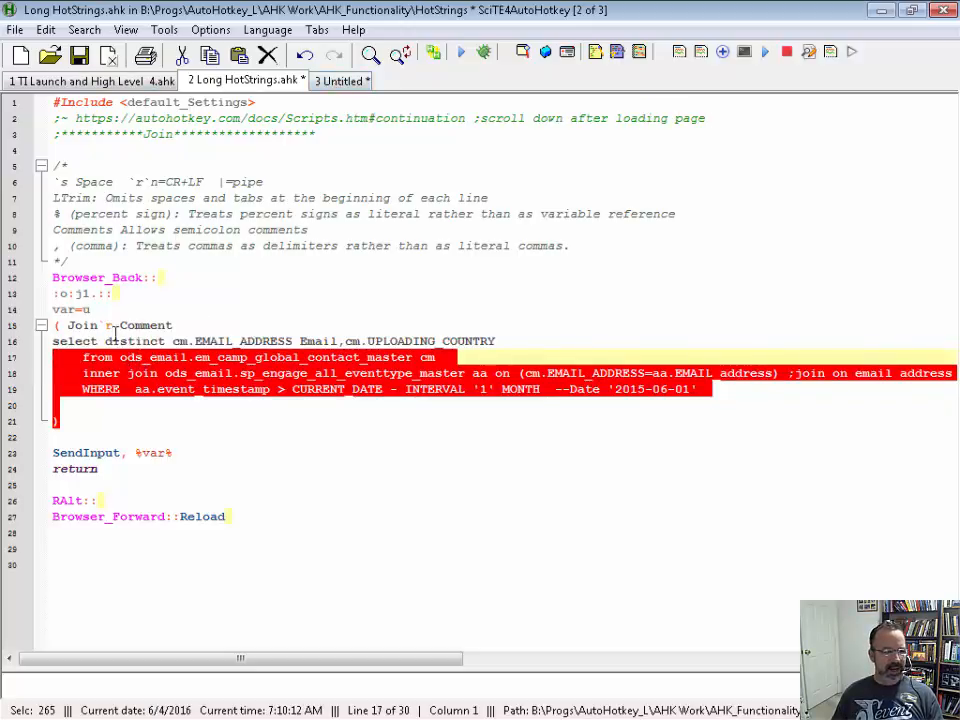
Clear the untitled scratch document's old SQL and fire the j2 hotstring in the empty editor
click(340, 80)
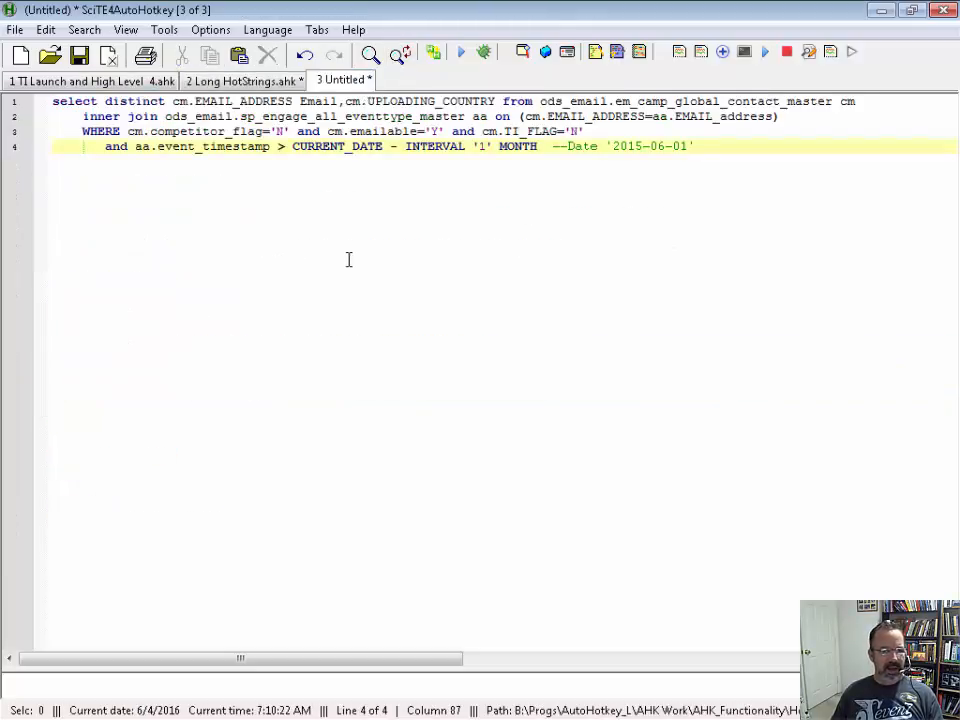
key(ctrl+a)
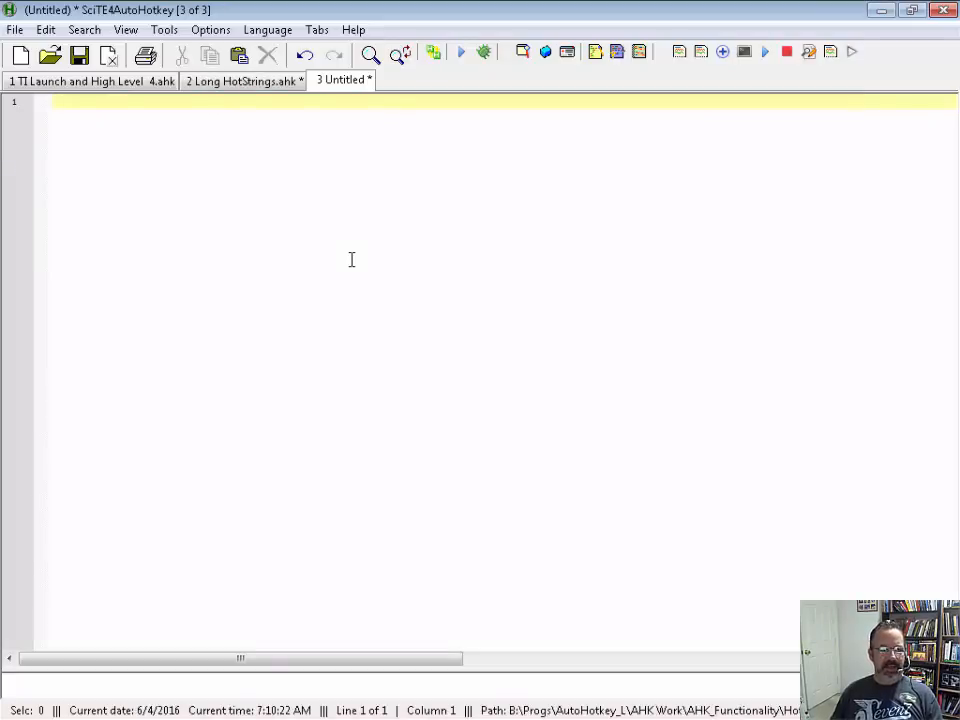
click(268, 30)
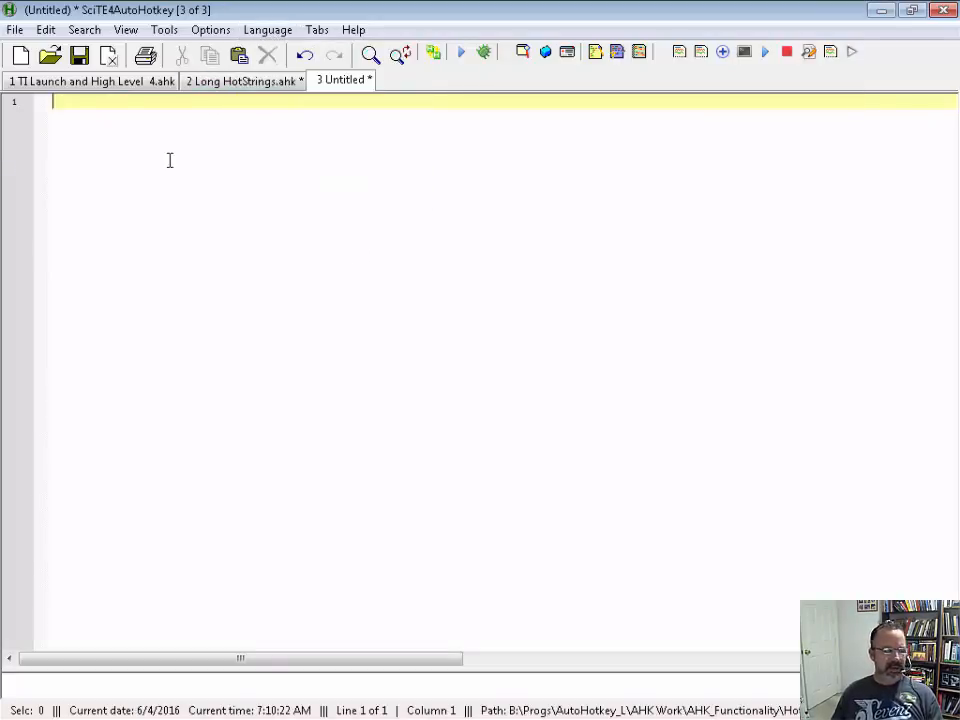
text(j2)
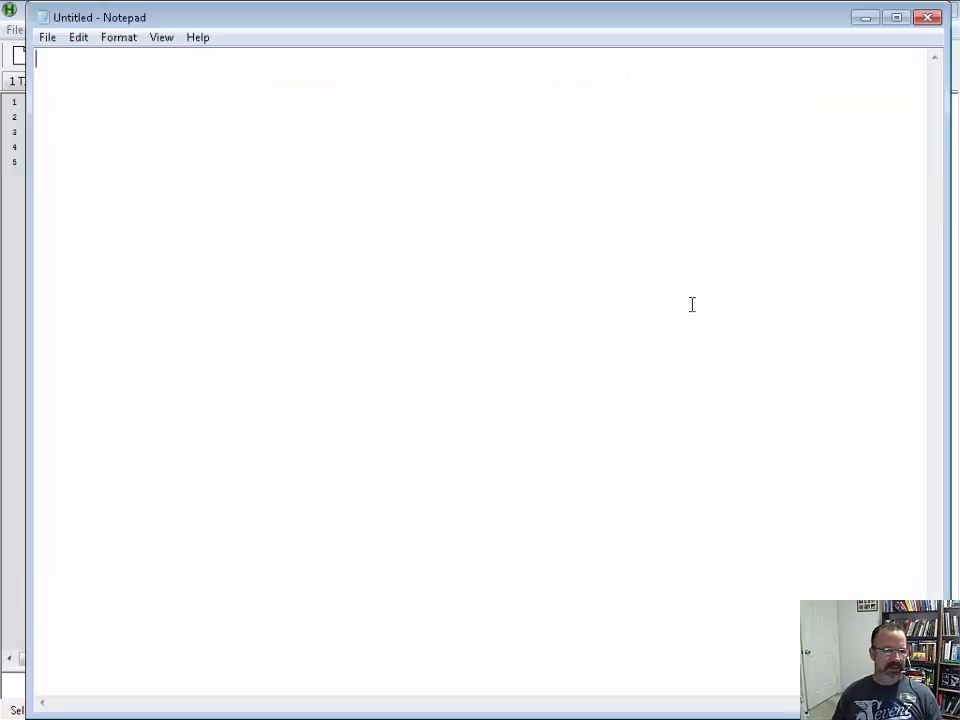
Have the hotstring insert the four-line SQL query selecting EMAIL_ADDRESS and UPLOADING_COUNTRY into Notepad
text(select distinct cm.EMAIL_ADDRESS Email,cm.UPLOADING_COUNTRY)
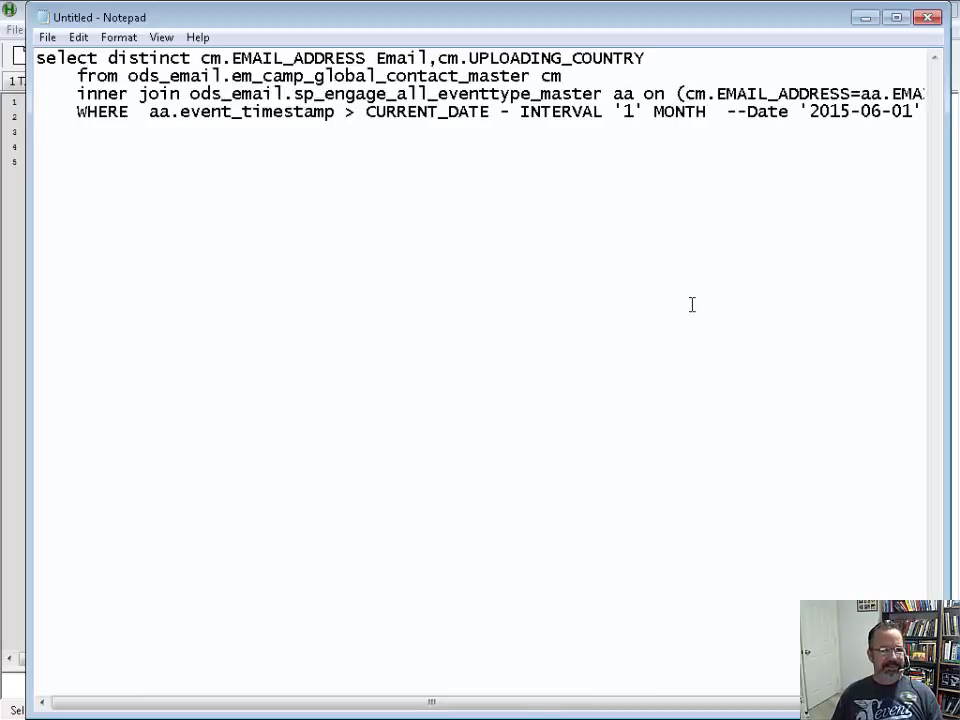
mouse_move(570, 186)
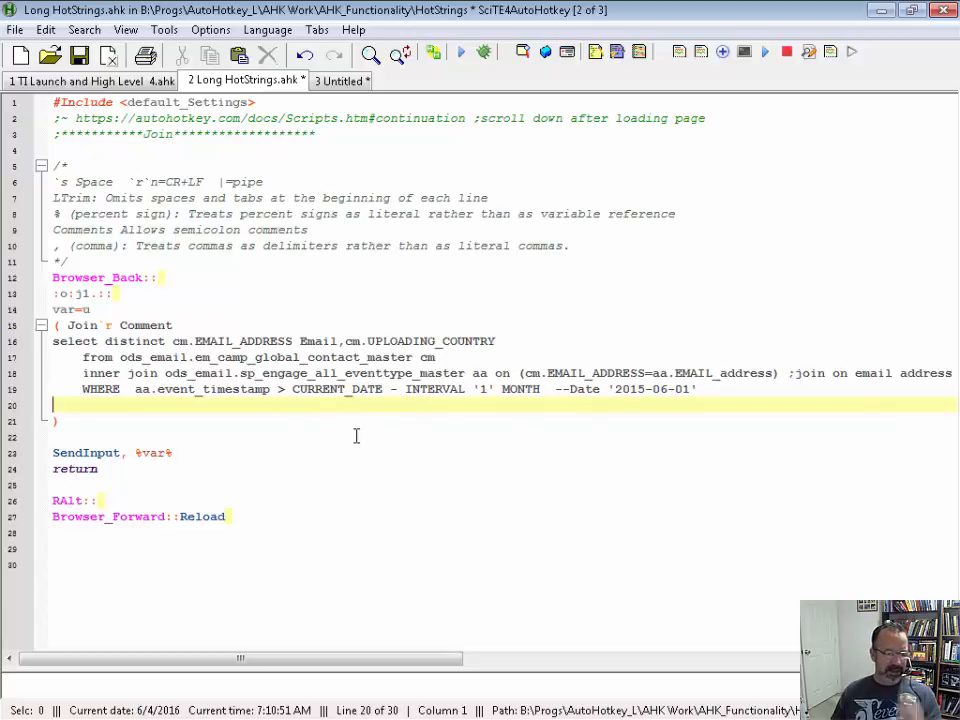
mouse_move(360, 432)
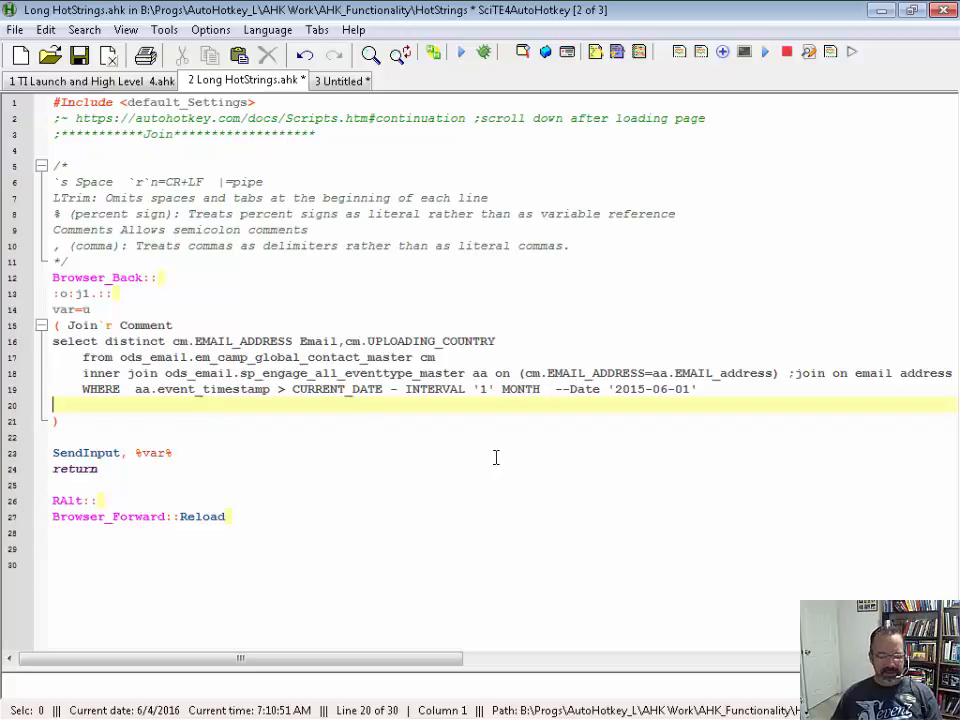
mouse_move(500, 450)
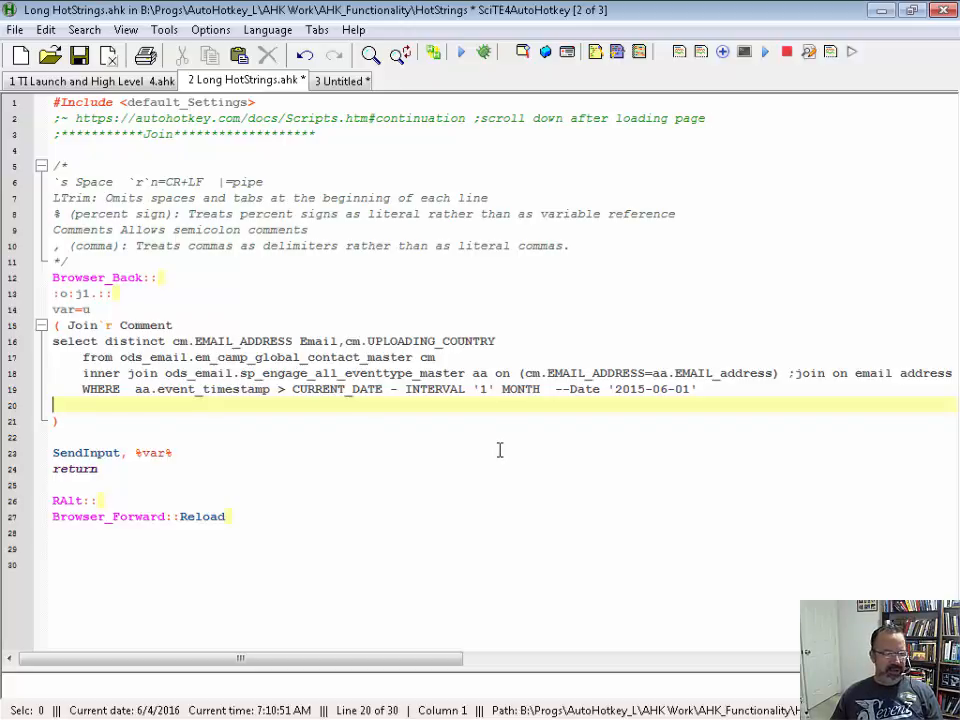
mouse_move(182, 192)
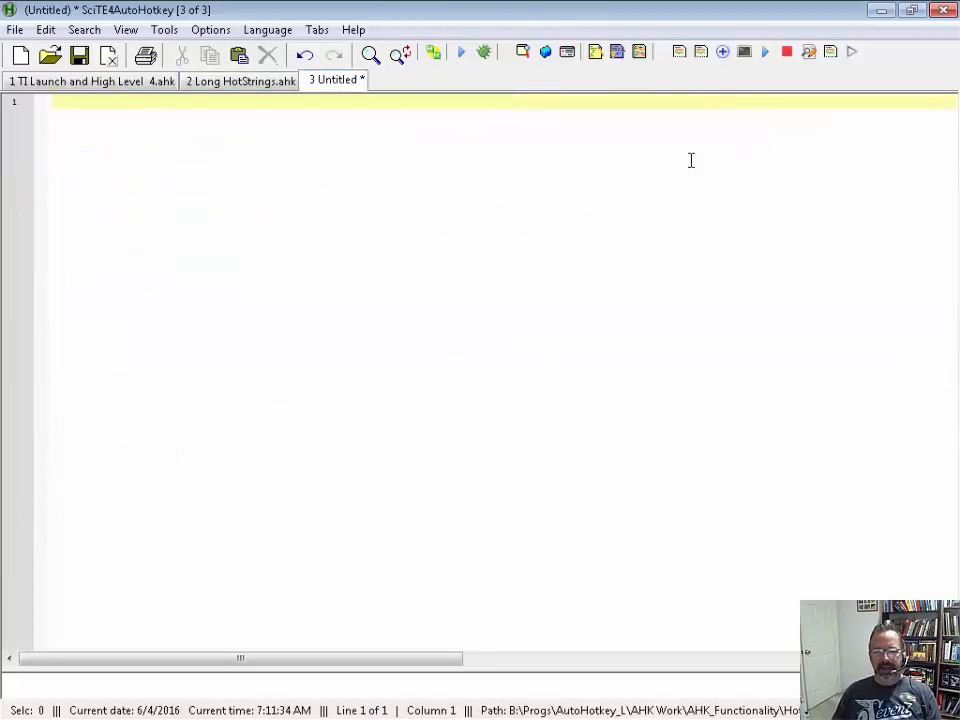
click(240, 80)
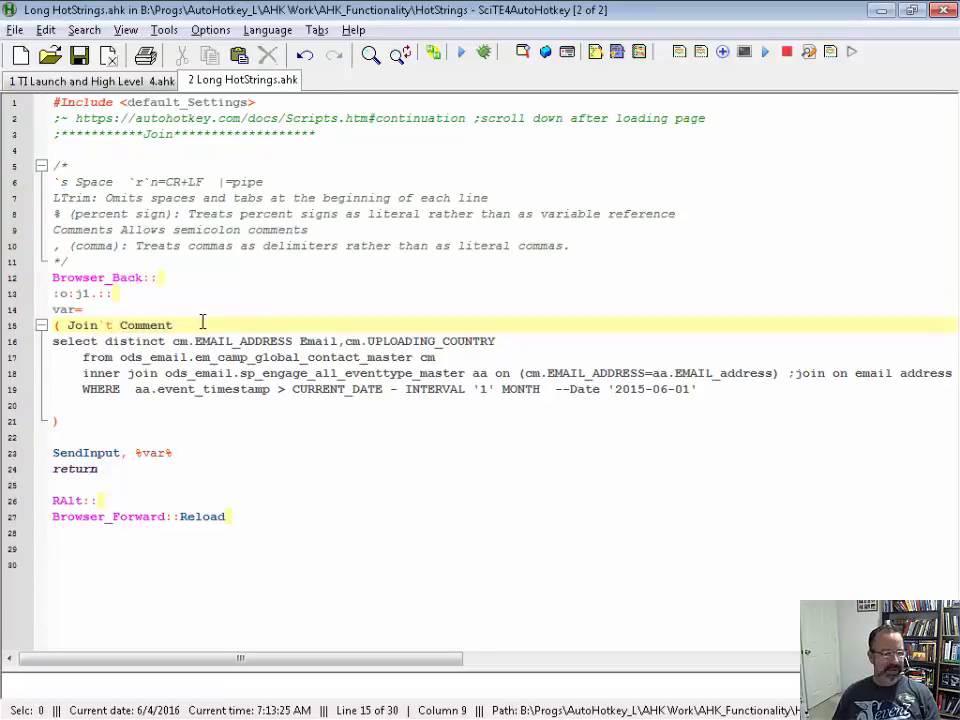
mouse_move(90, 80)
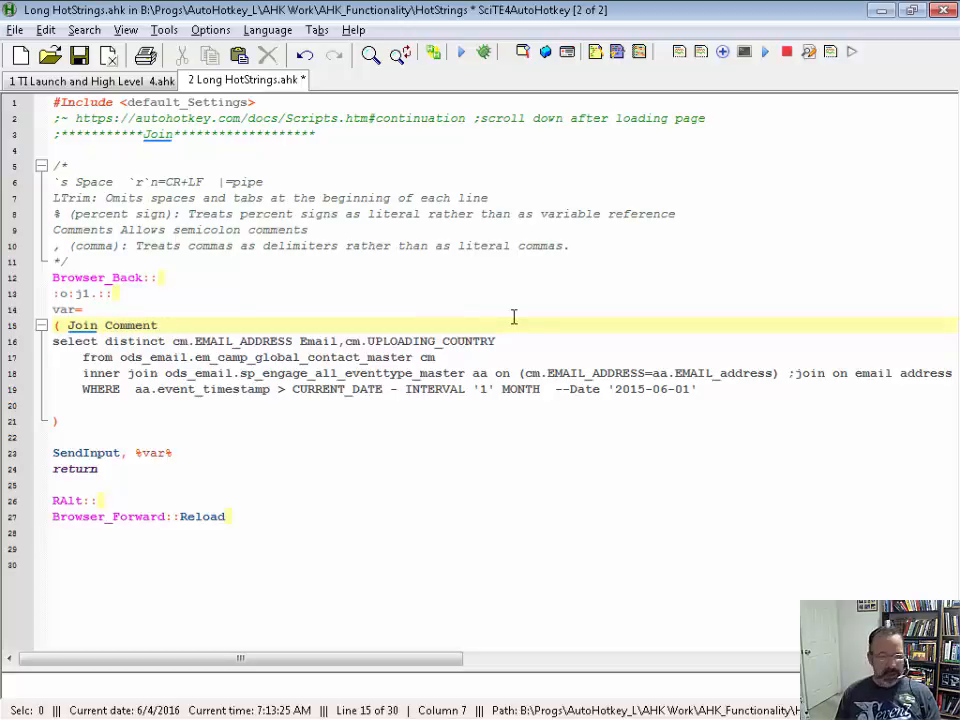
Add a | delimiter to the Join option so the sent query arrives pipe-separated on one line
text(|)
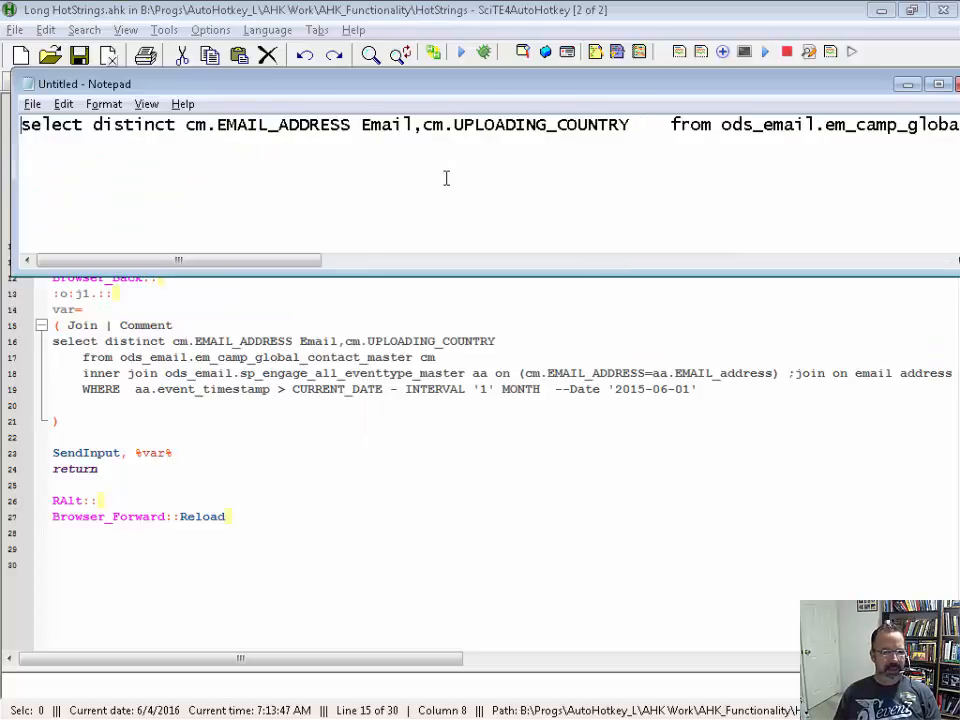
mouse_move(424, 208)
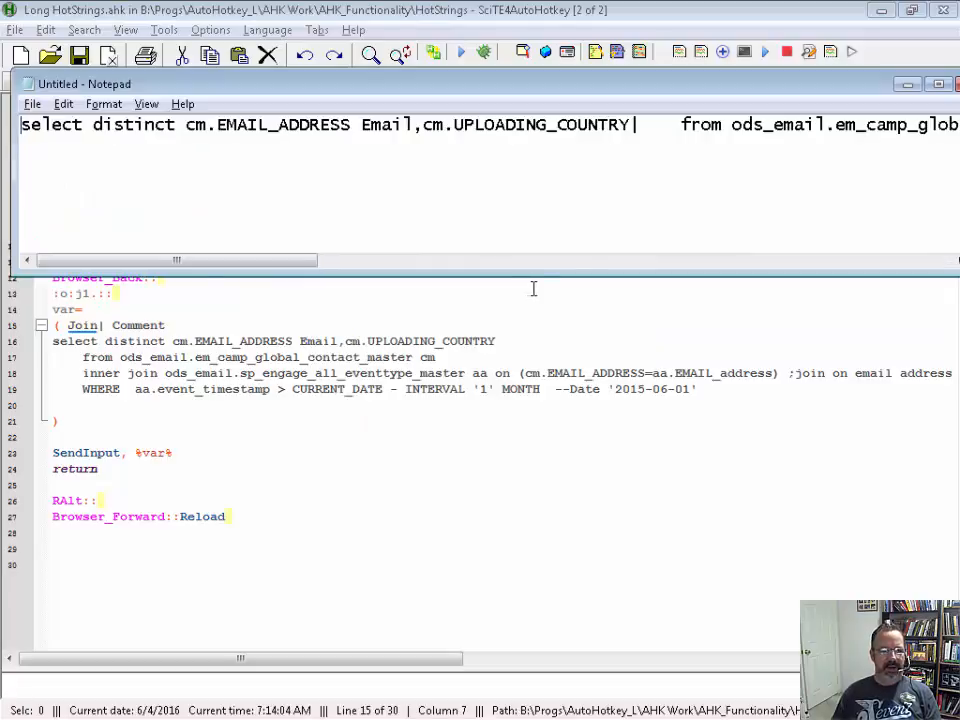
mouse_move(588, 256)
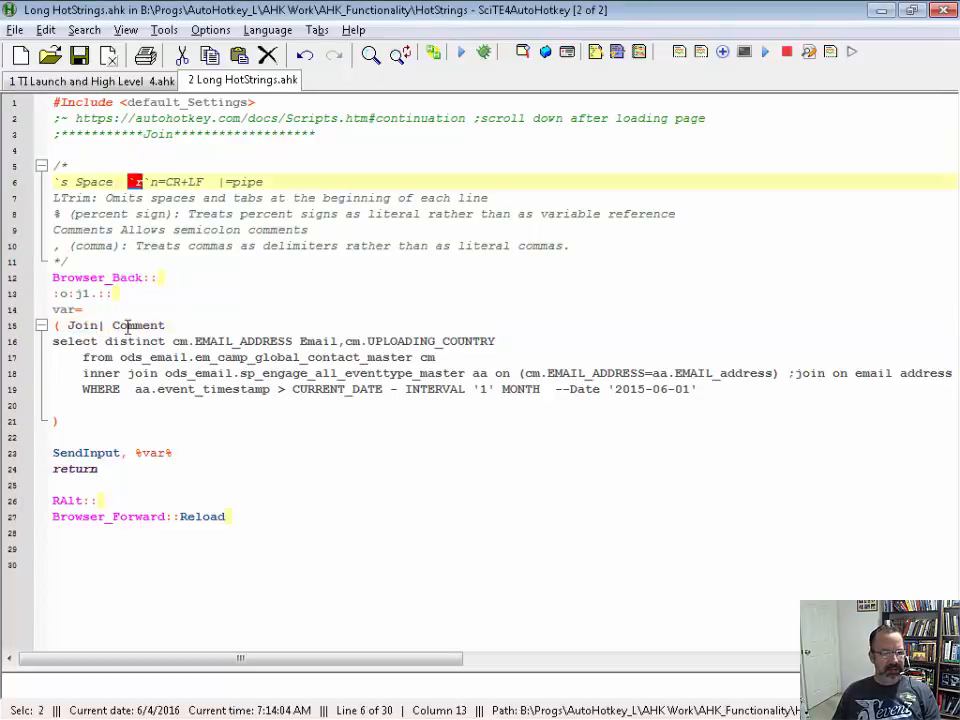
Select and remove the | delimiter after Join on line 15 of the continuation section
click(100, 324)
text(`r)
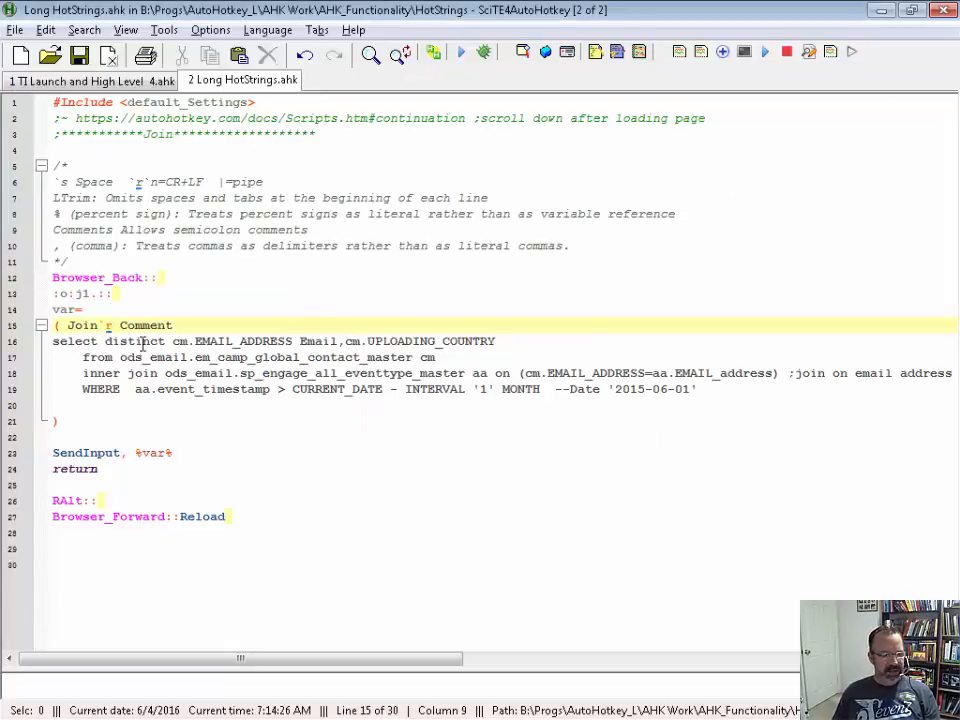
double_click(144, 324)
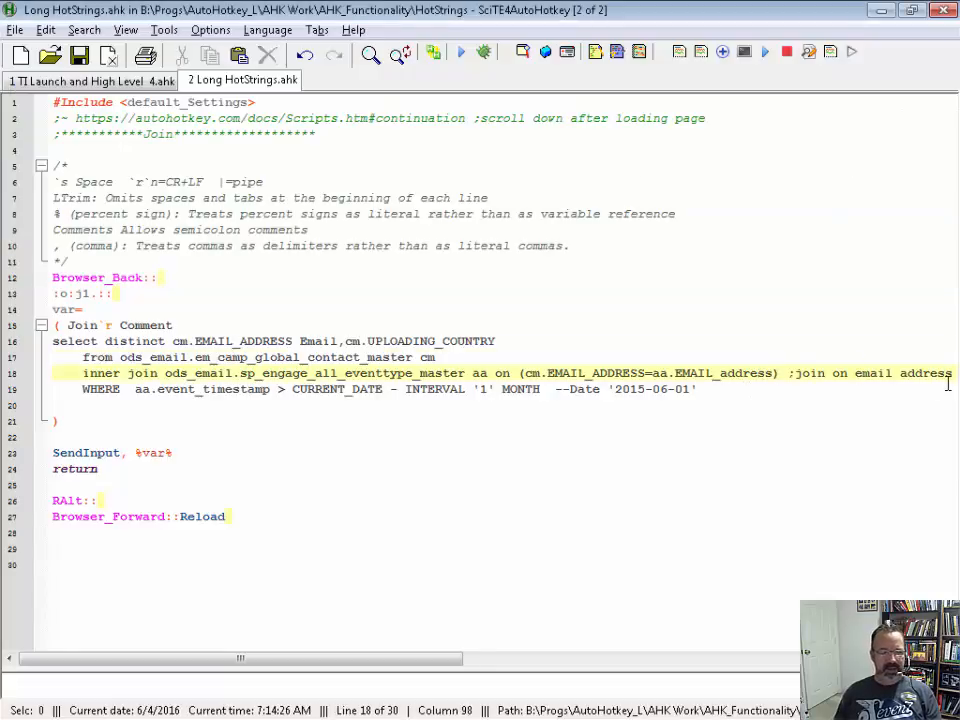
Append ';another' comment to the from line and retype the Comment option after Join
text(;another comment)
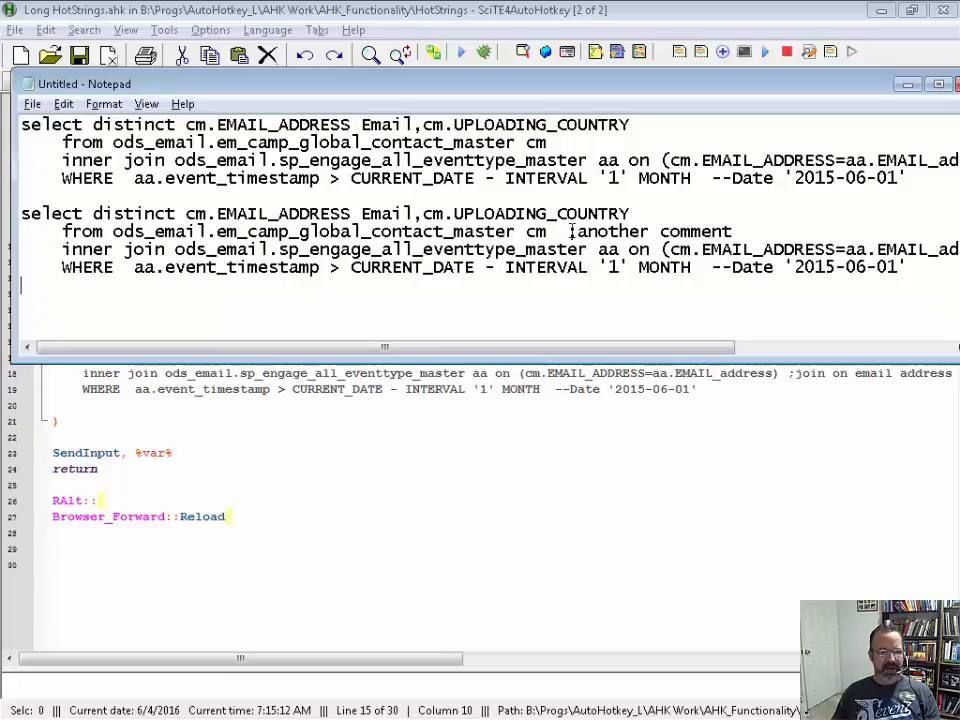
double_click(650, 232)
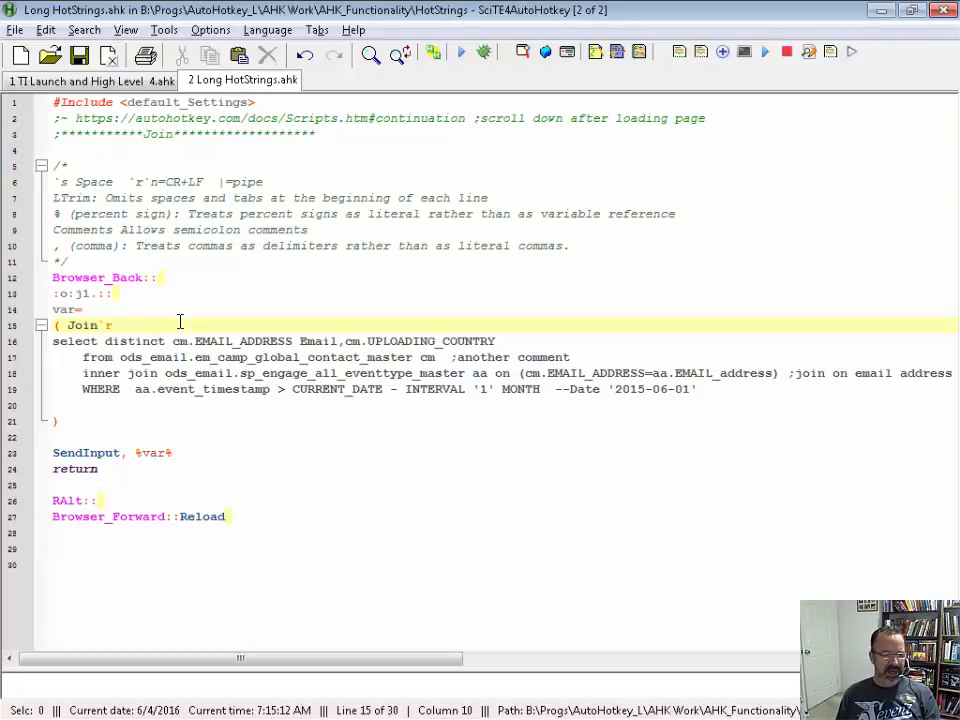
text(Comment)
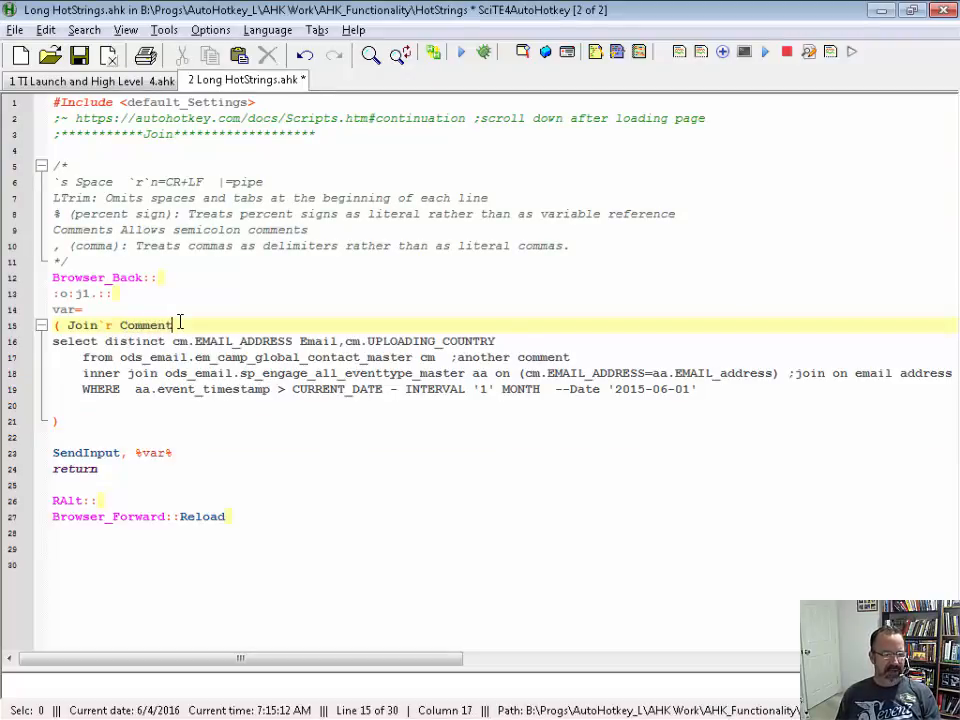
key(BackSpace)
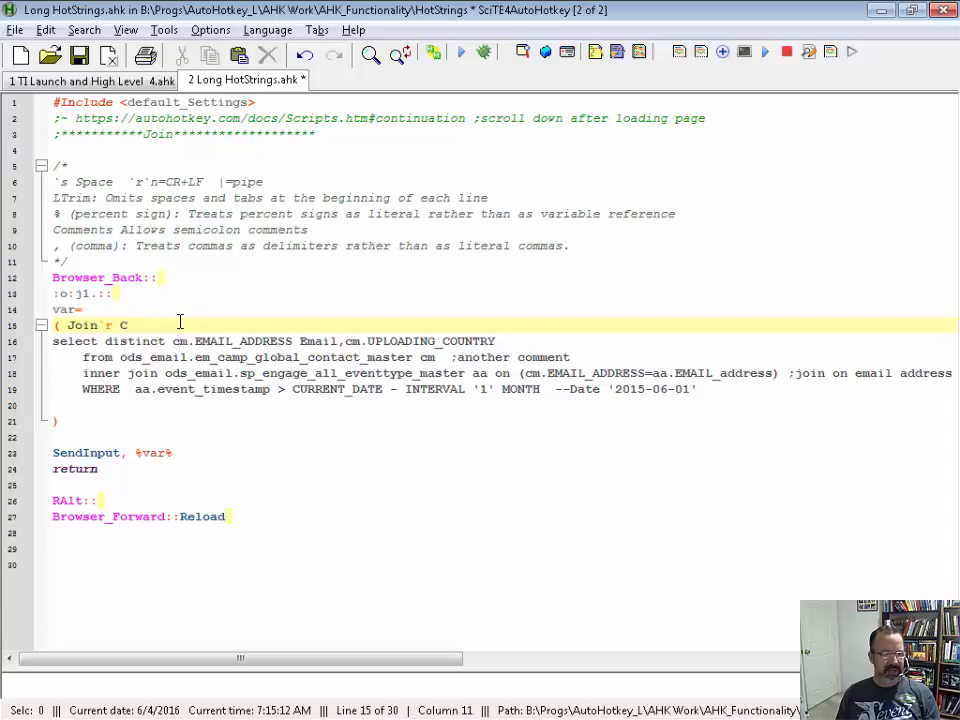
text(od)
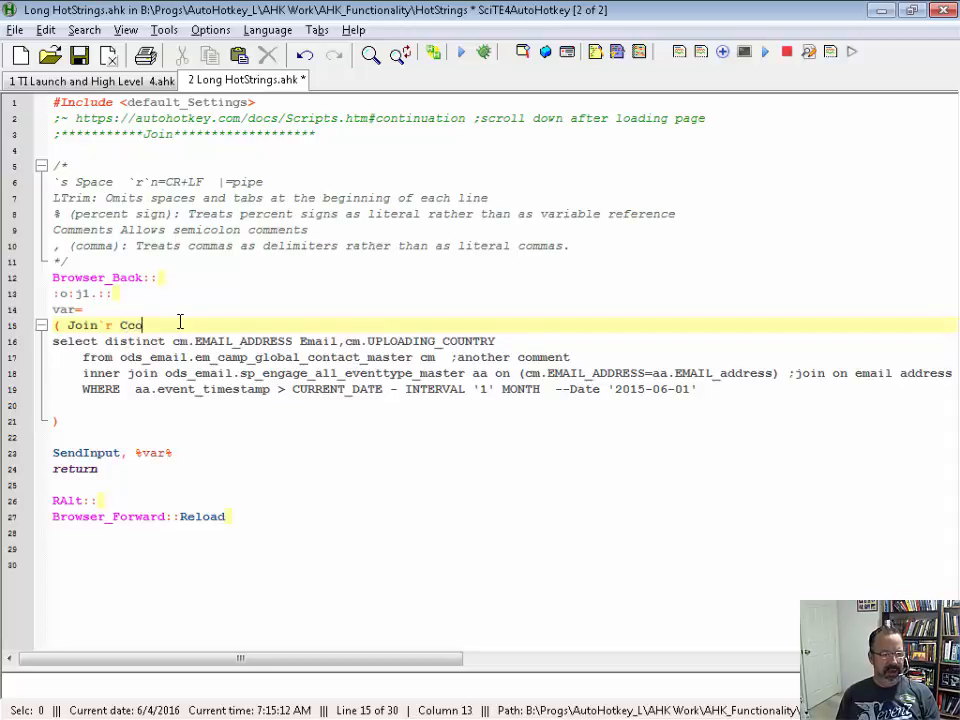
text(m)
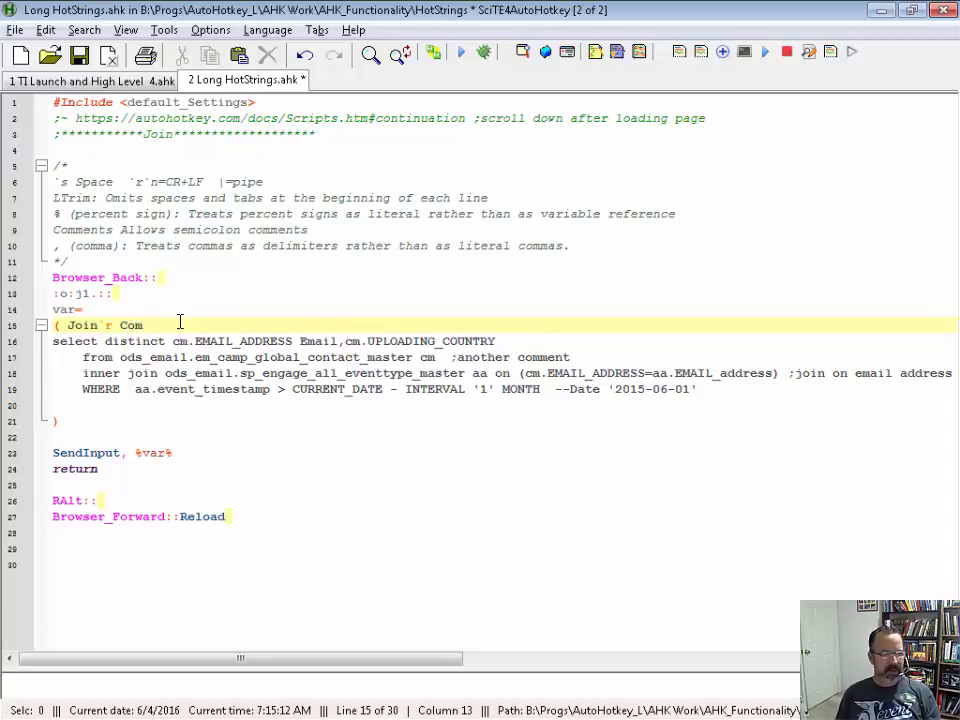
text(ment)
text(--)
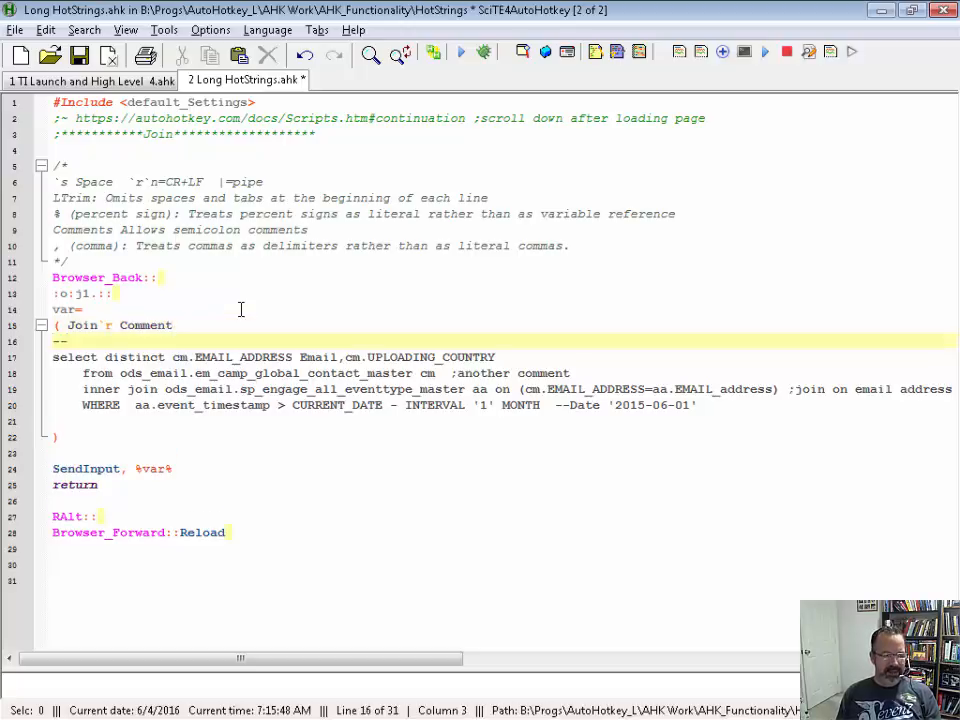
Write the comment 'this is what I need to do to show % on the totals' above the select line
text(this is what I need to do to show % c)
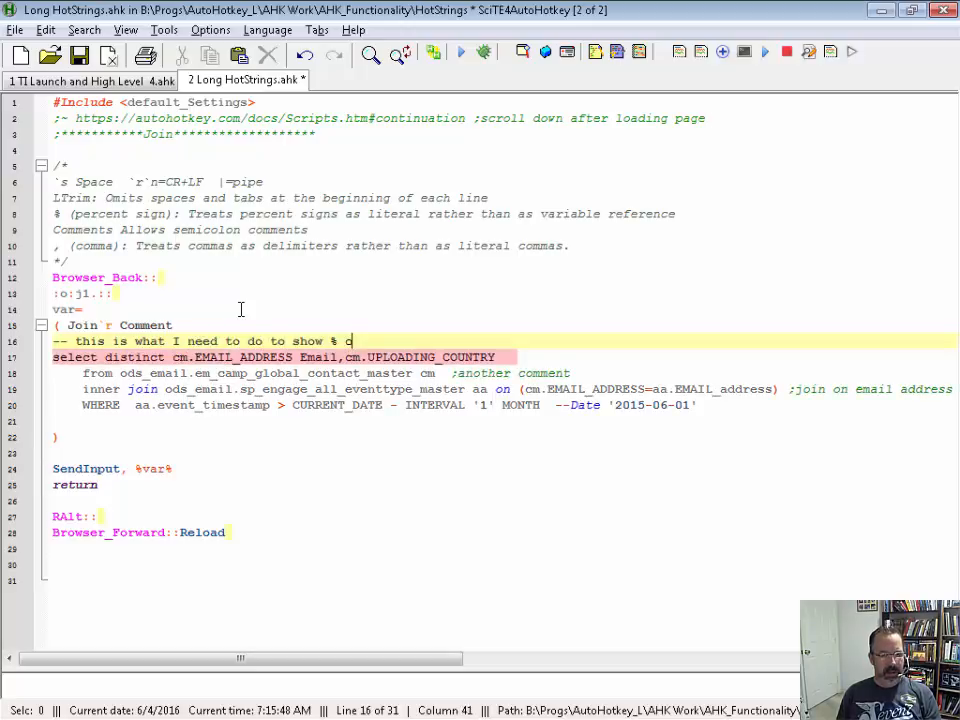
text(n the totals)
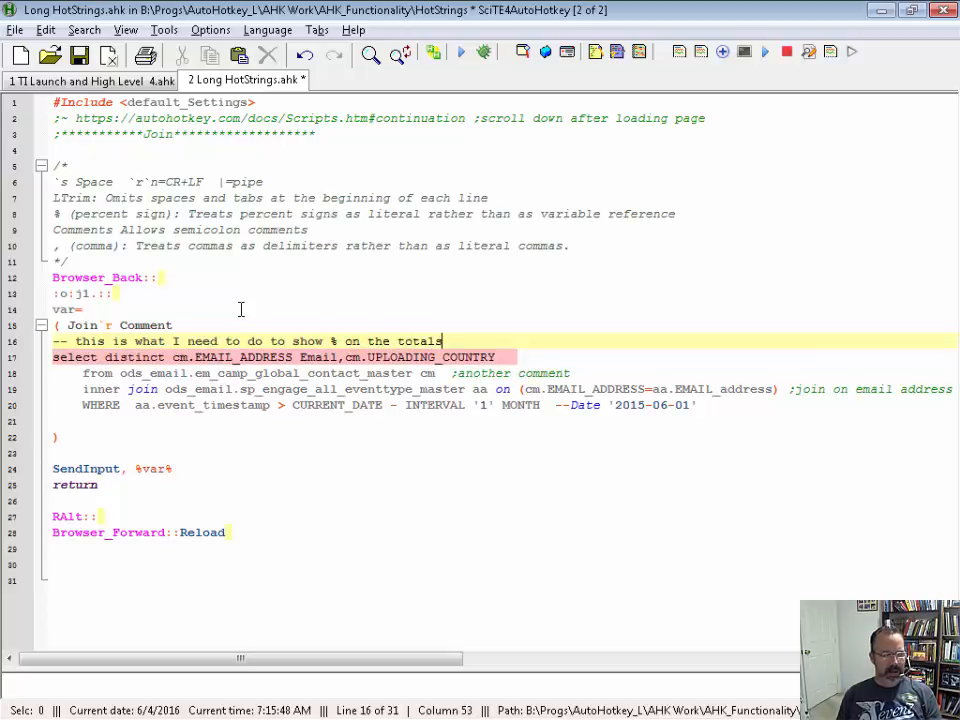
mouse_move(324, 336)
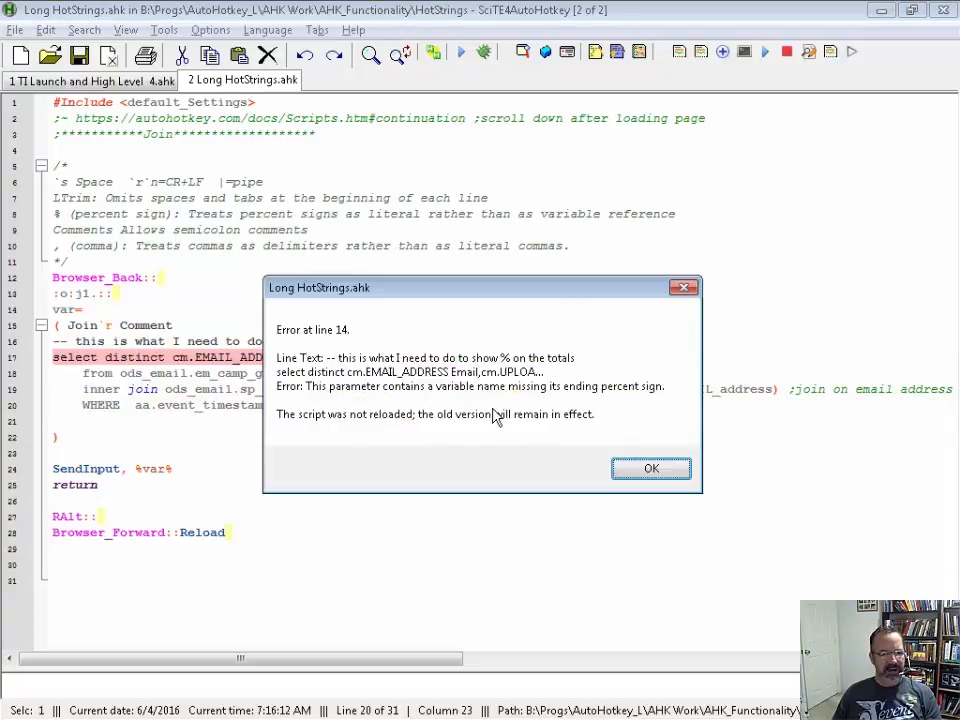
click(652, 468)
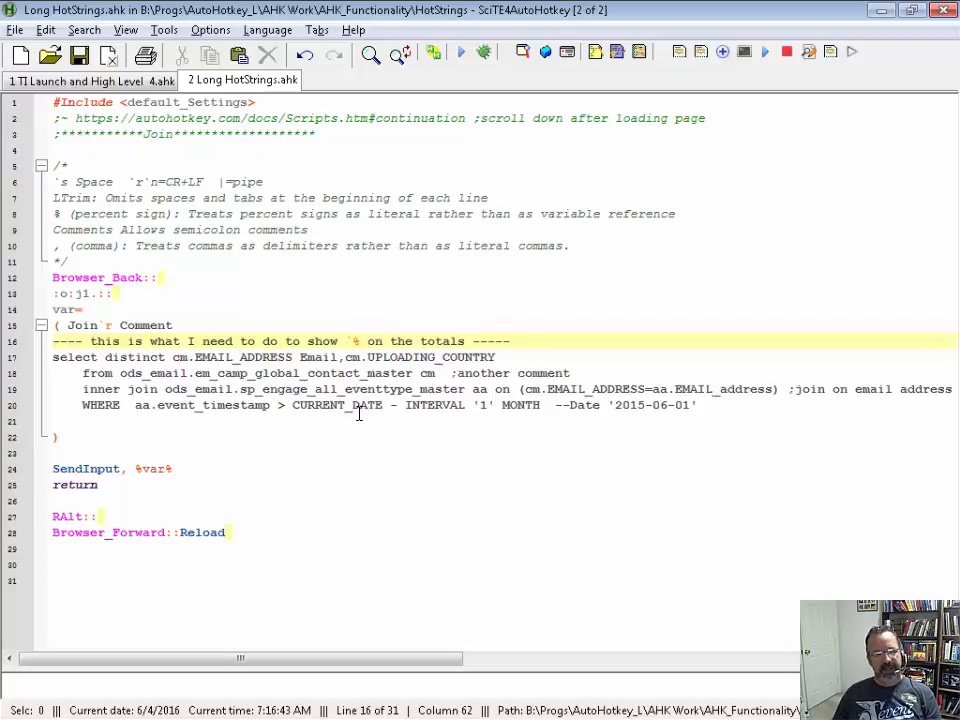
mouse_move(708, 430)
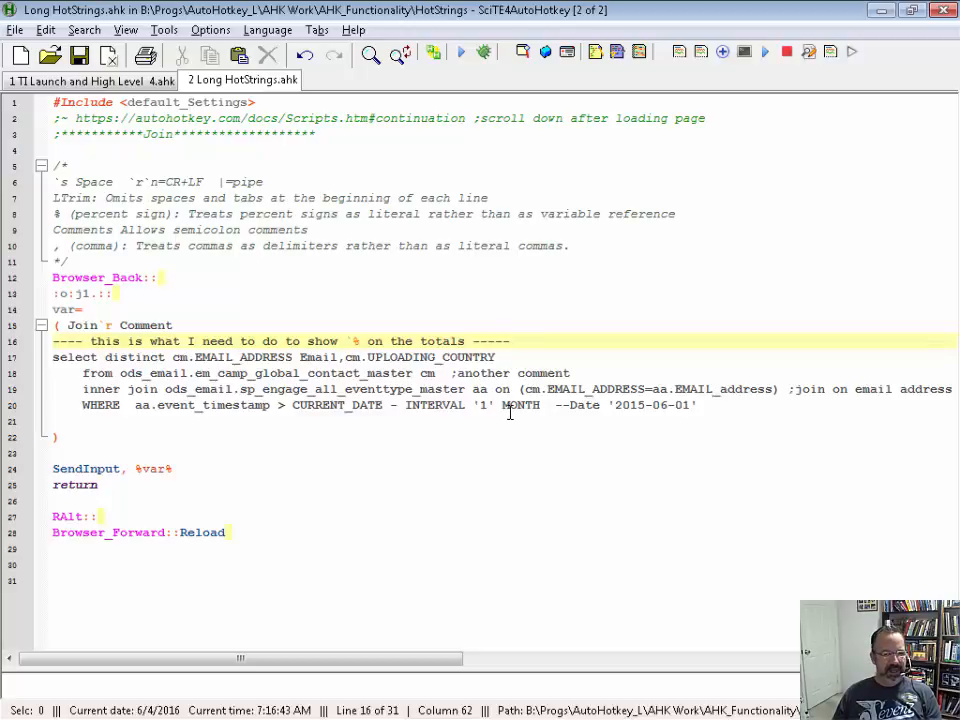
mouse_move(556, 368)
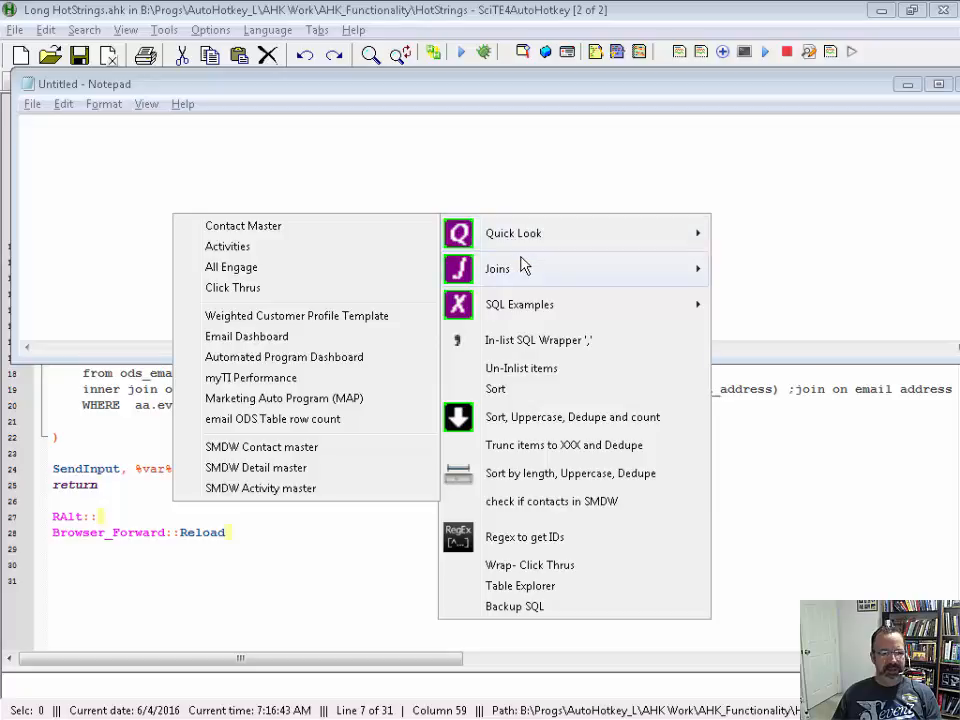
Insert the All Engage query from SQL Help > Quick Look into the new untitled document and start closing it
click(496, 268)
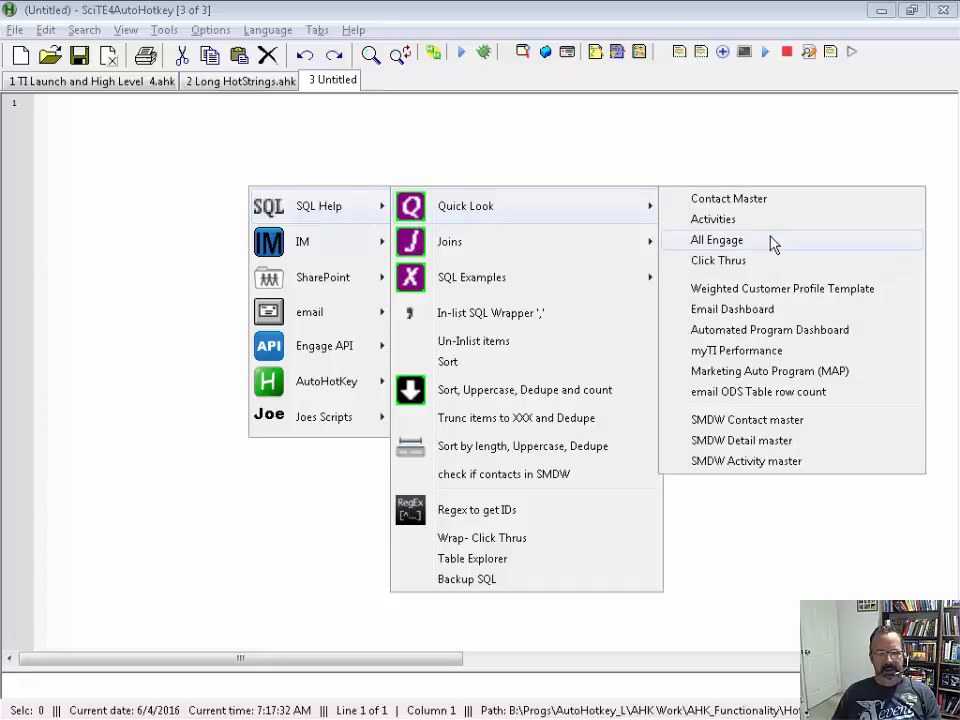
click(716, 240)
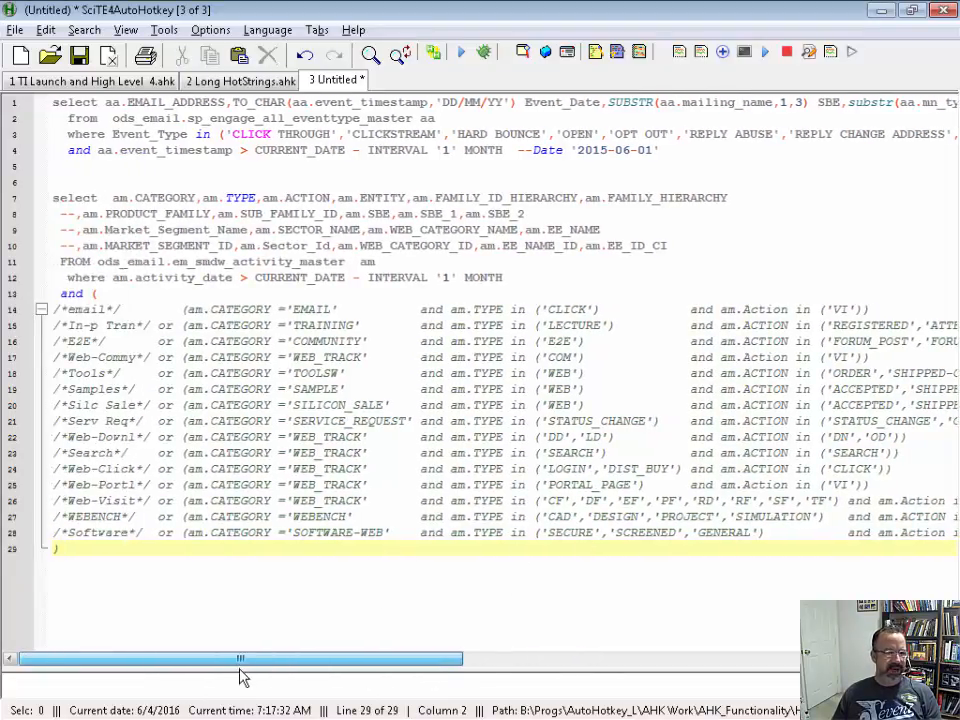
drag(240, 658, 468, 658)
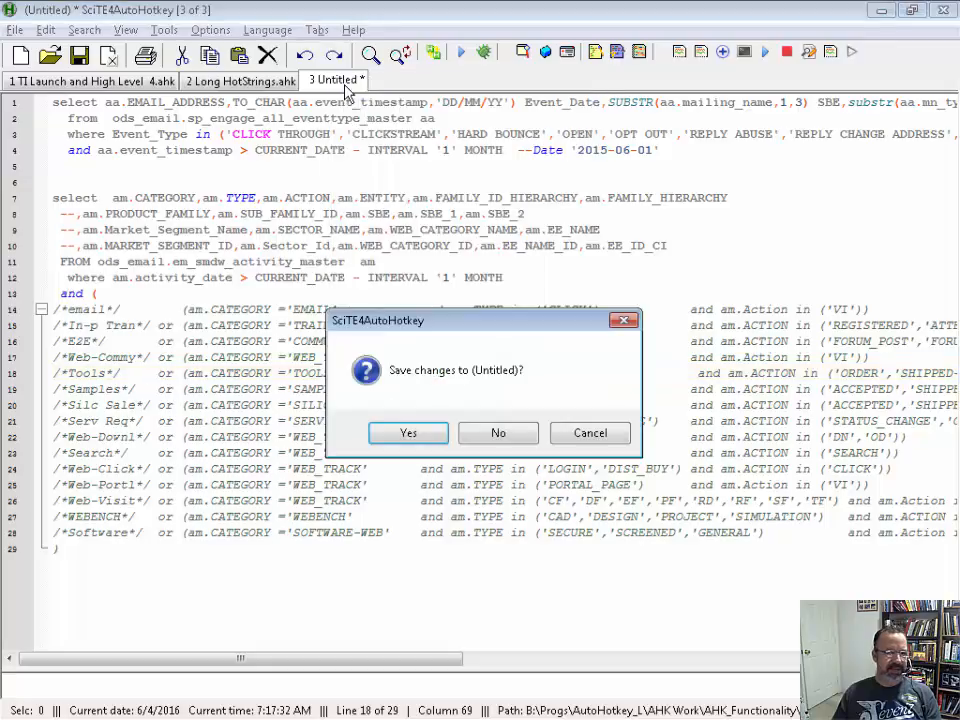
Discard the untitled document without saving, check the TI Launch script, and return to Long HotStrings
click(496, 432)
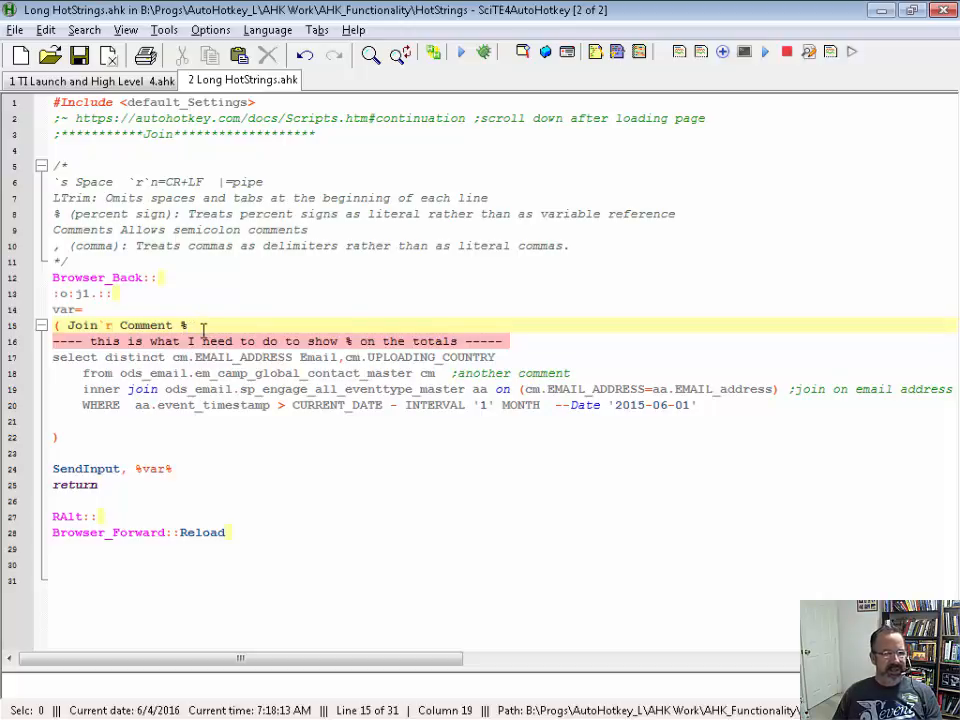
click(90, 80)
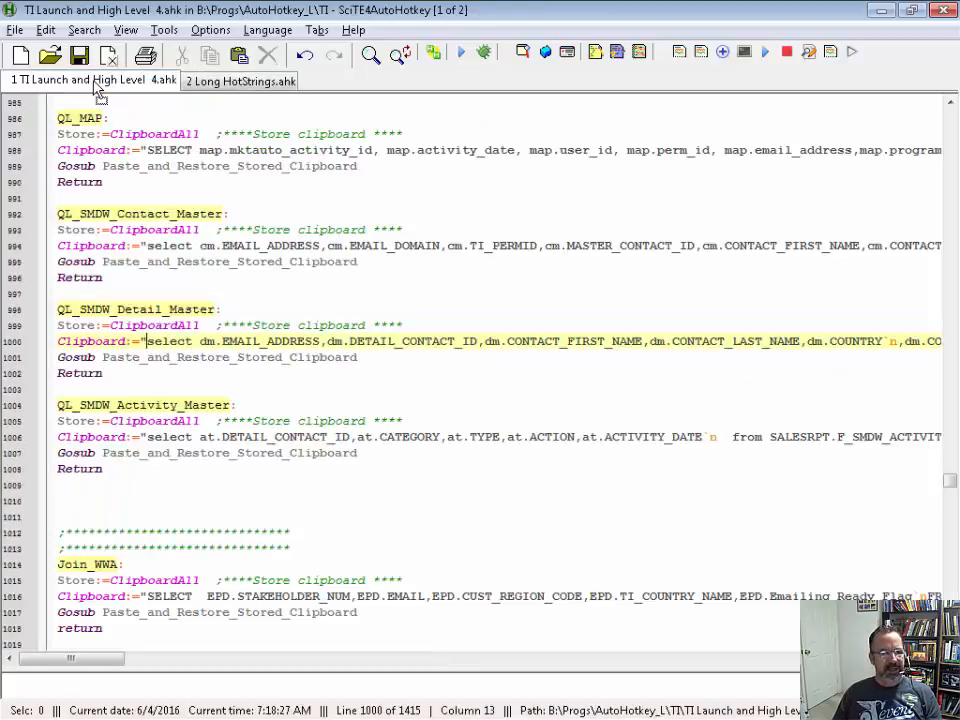
click(240, 80)
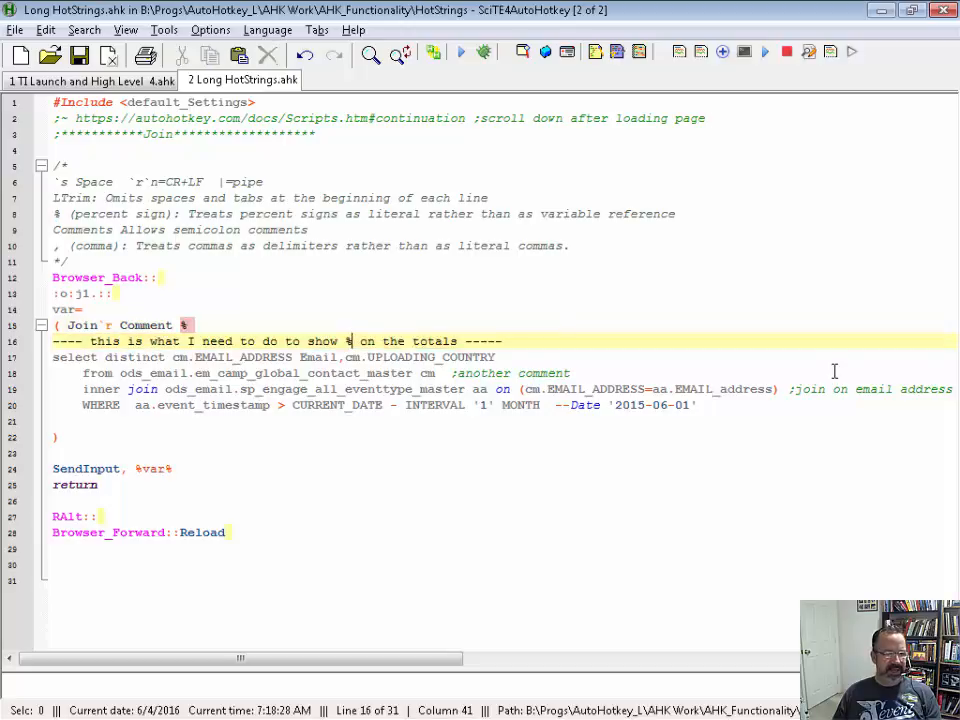
mouse_move(836, 372)
text(%%)
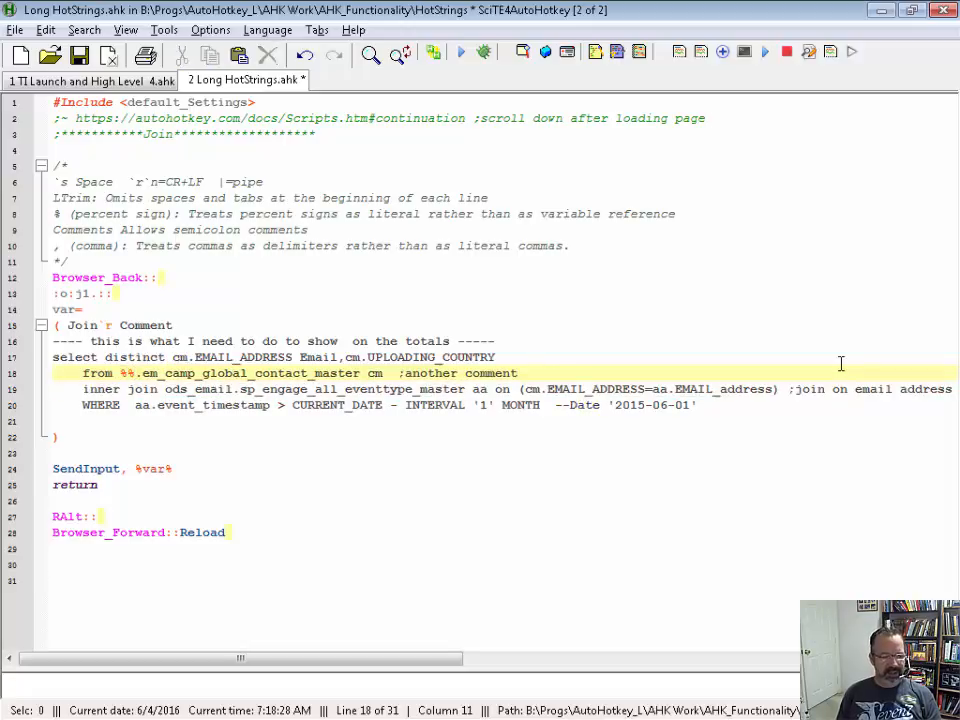
Assign try:="hello world" and use %try% as the schema placeholder in the from clause
text(try)
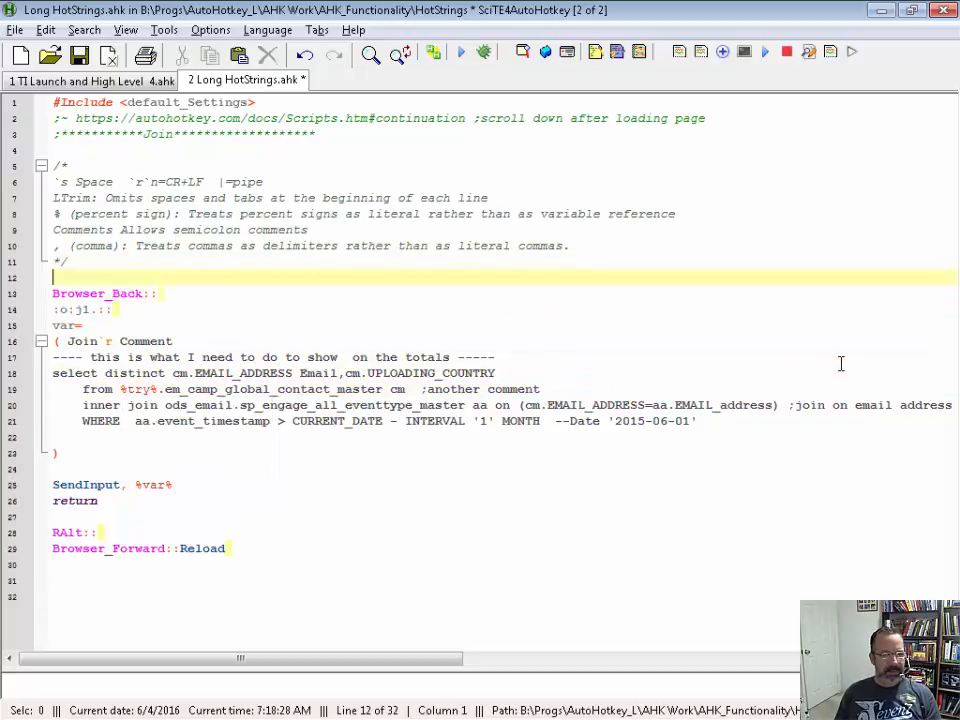
text(try:=")
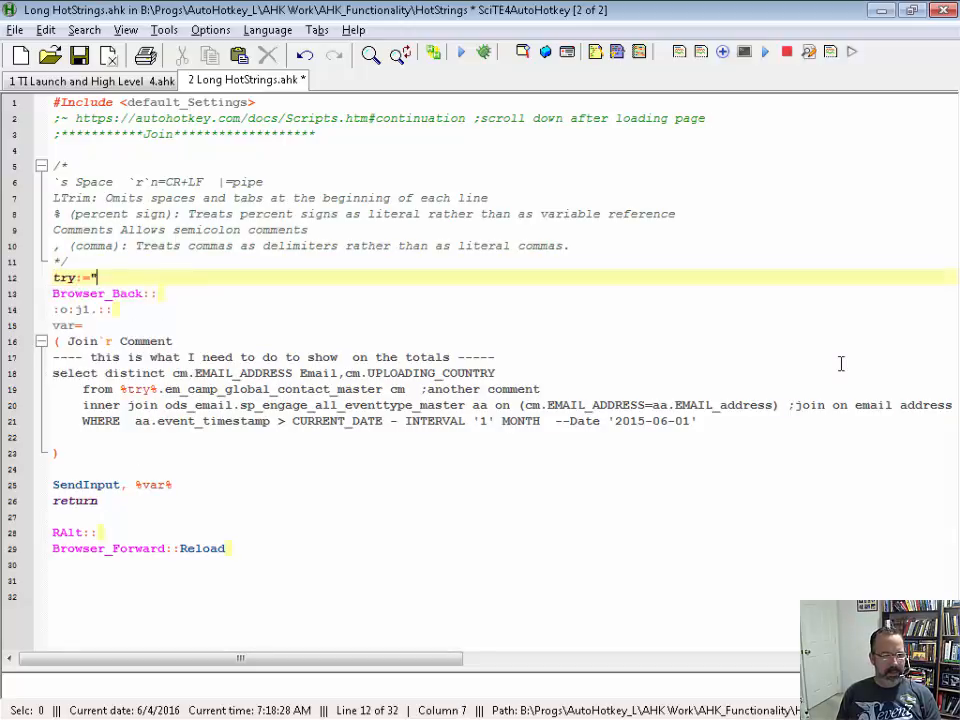
text(hello)
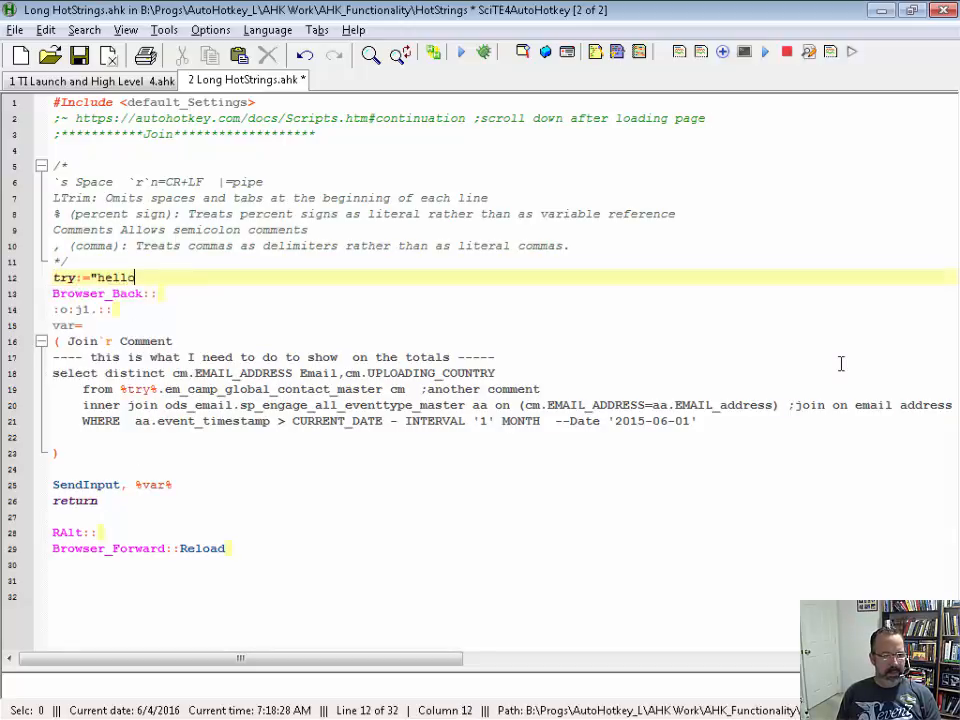
text(world")
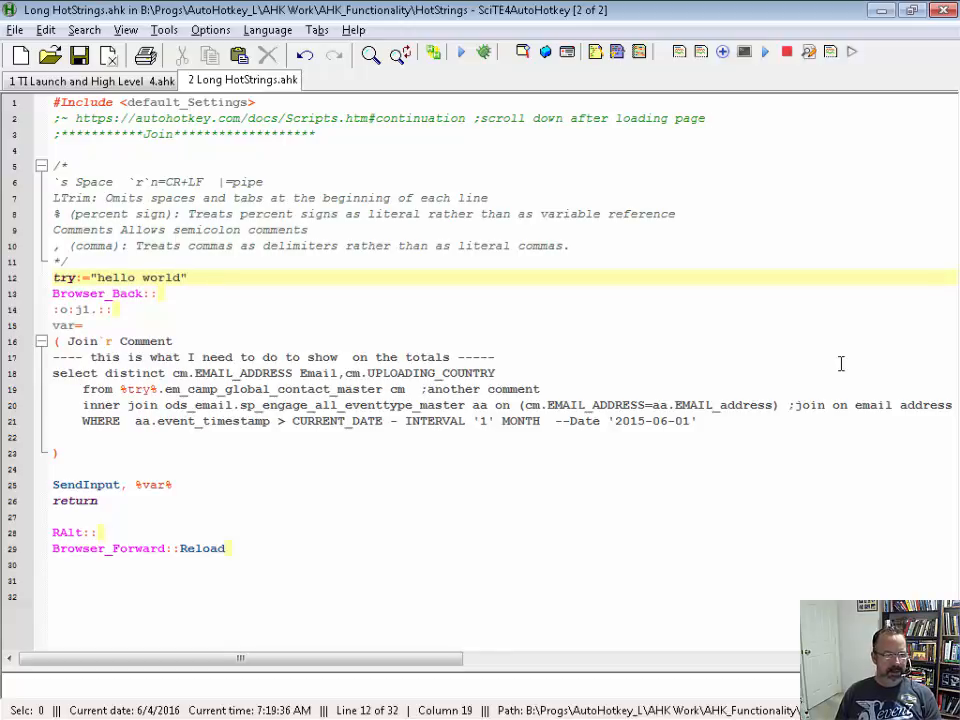
mouse_move(858, 366)
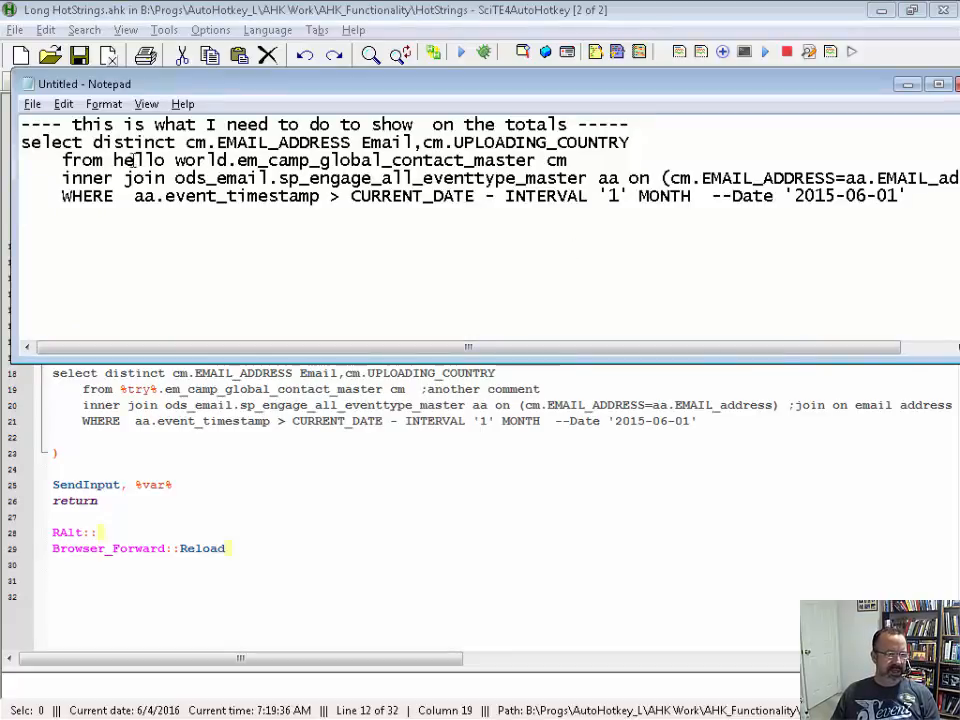
Delete the %try% reference from the from line, leaving it starting at .em_camp_global_contact_master
double_click(170, 160)
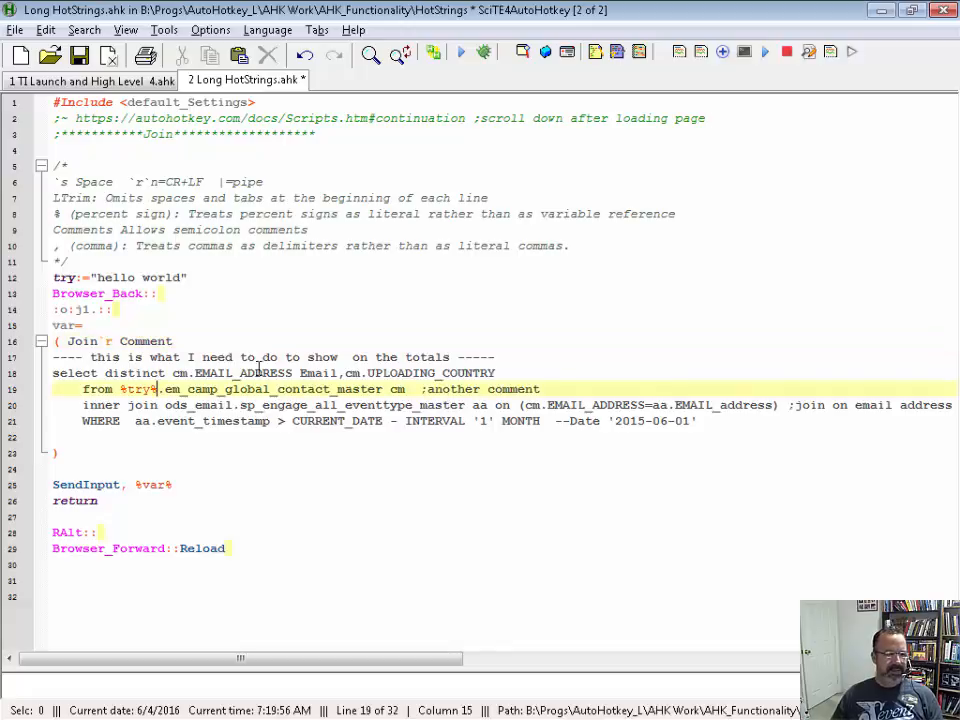
double_click(138, 388)
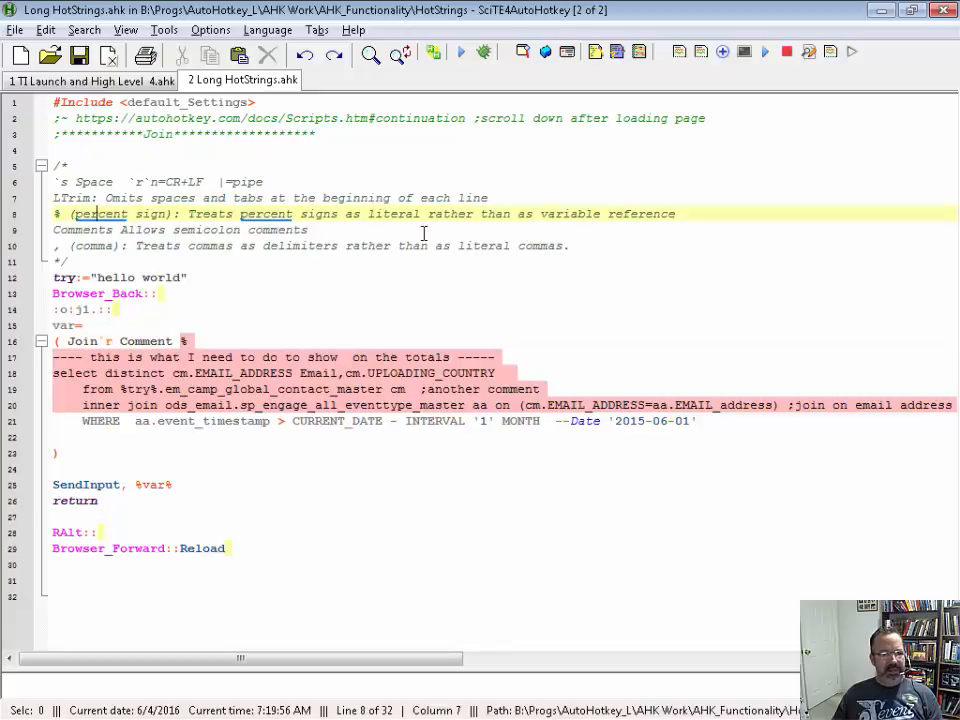
click(82, 198)
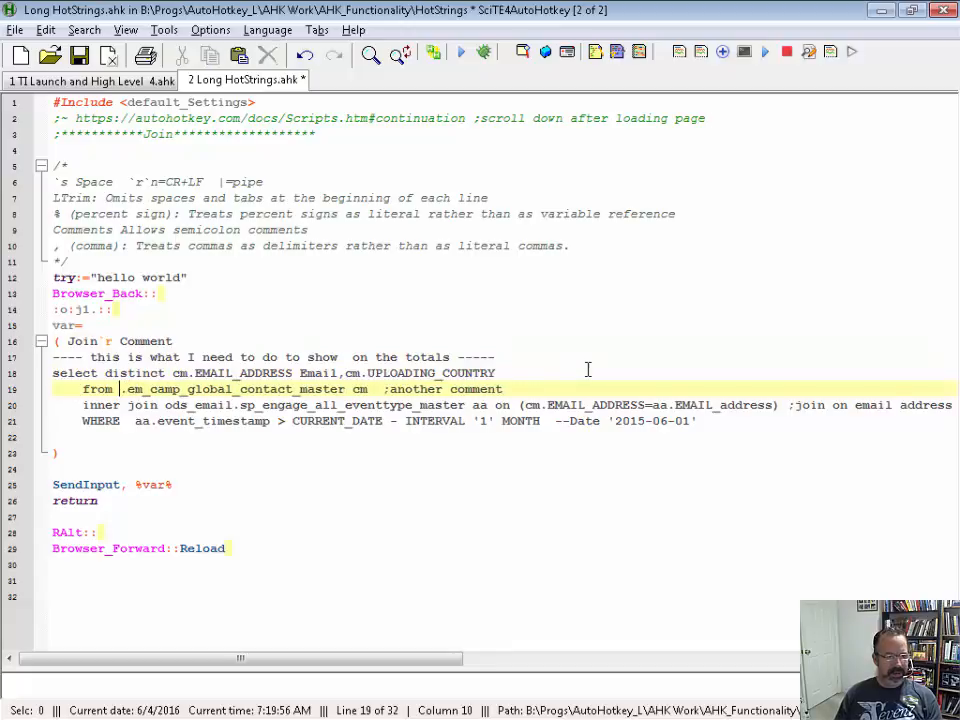
text(ods)
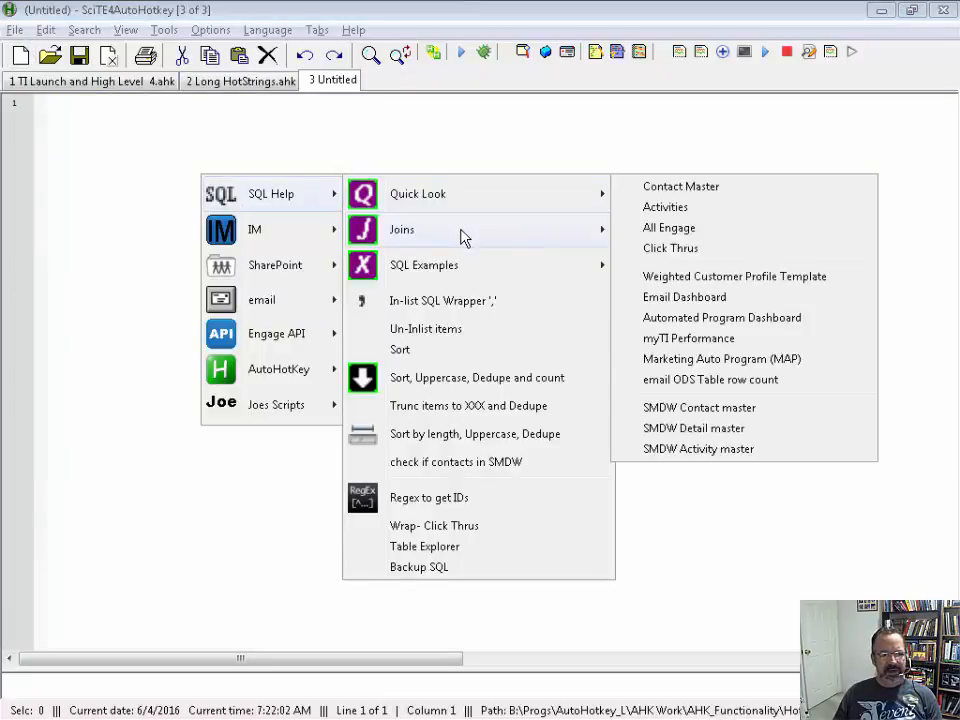
mouse_move(668, 228)
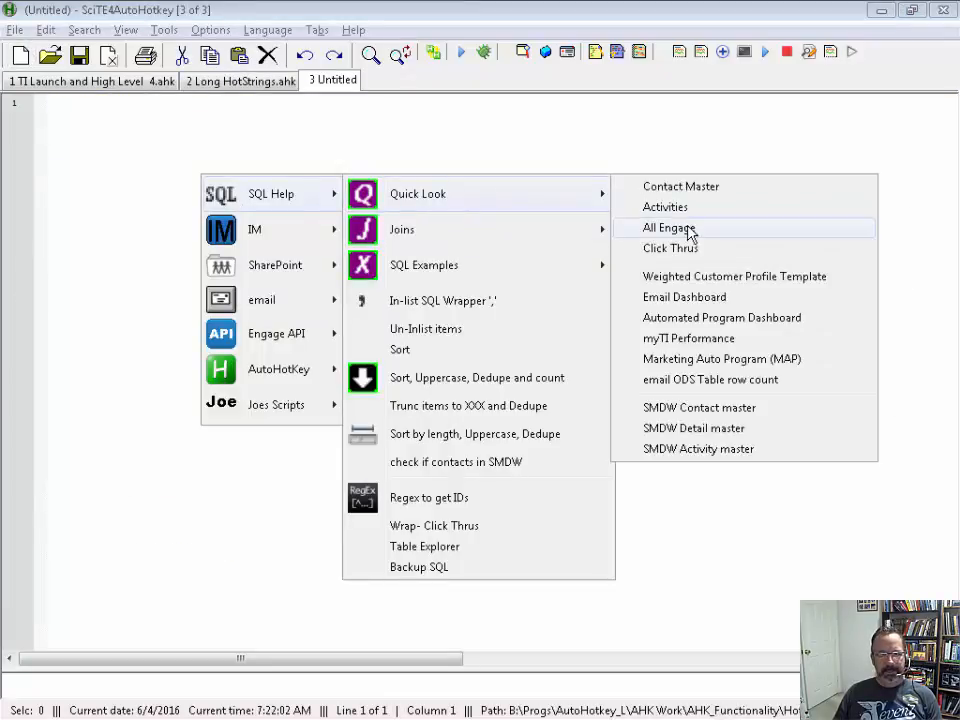
Insert the All Engage activity query into the untitled document from the Quick Look submenu
click(670, 228)
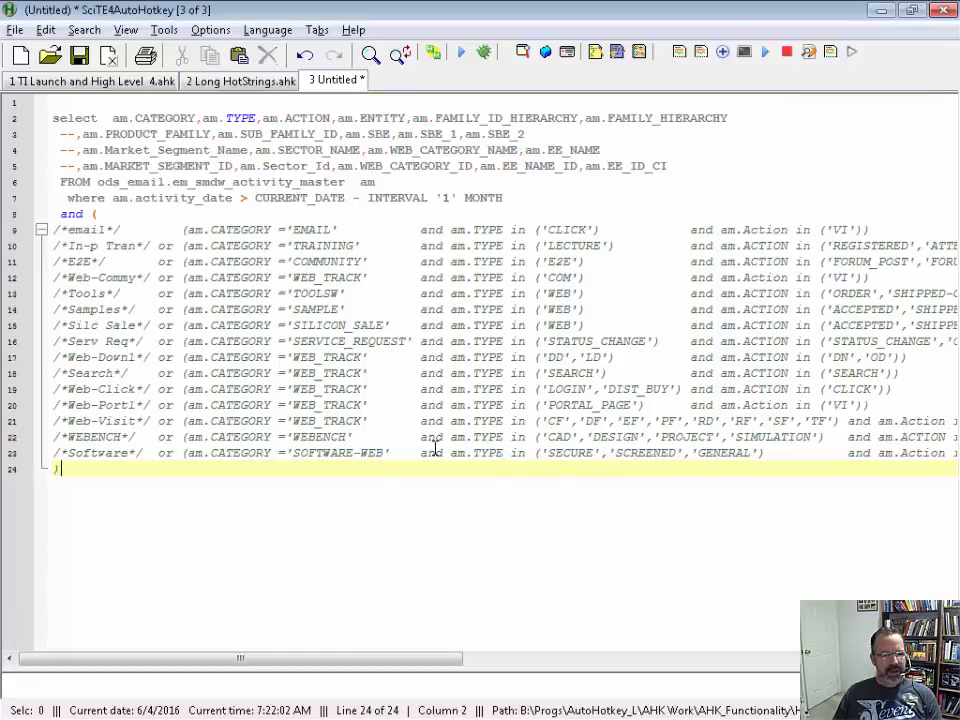
mouse_move(268, 238)
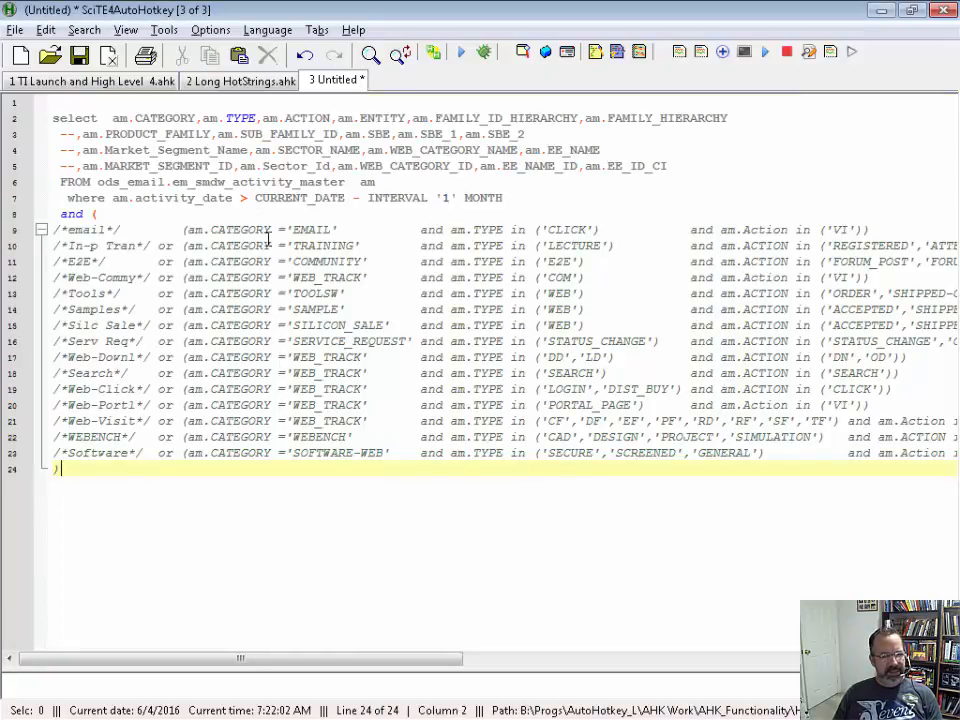
mouse_move(430, 344)
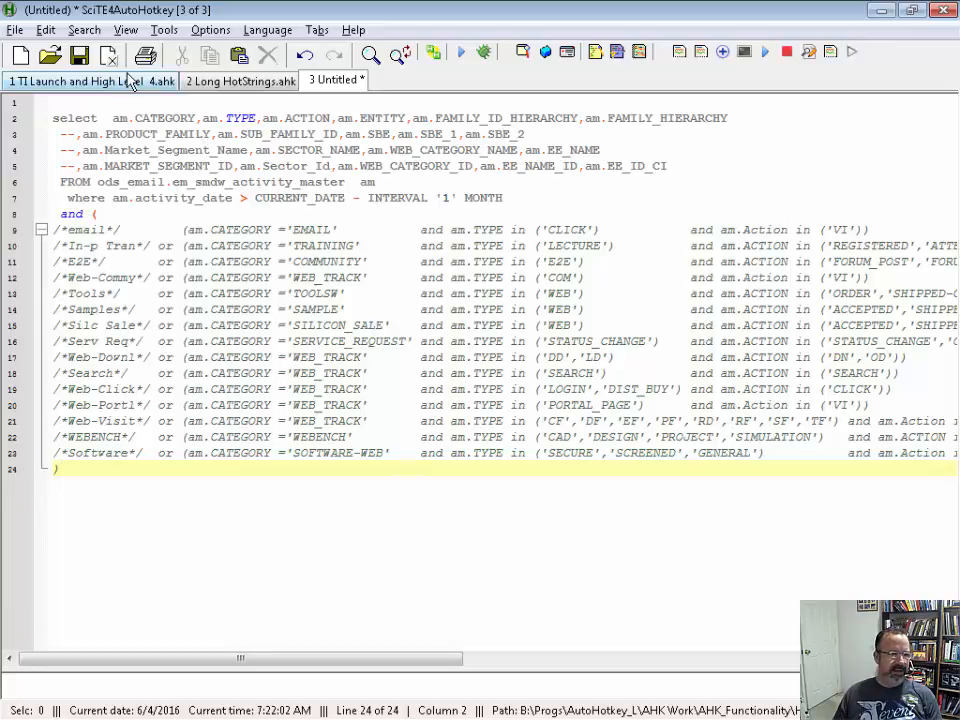
Review the QL_Automated_Dashboard routine in the TI Launch script
click(90, 80)
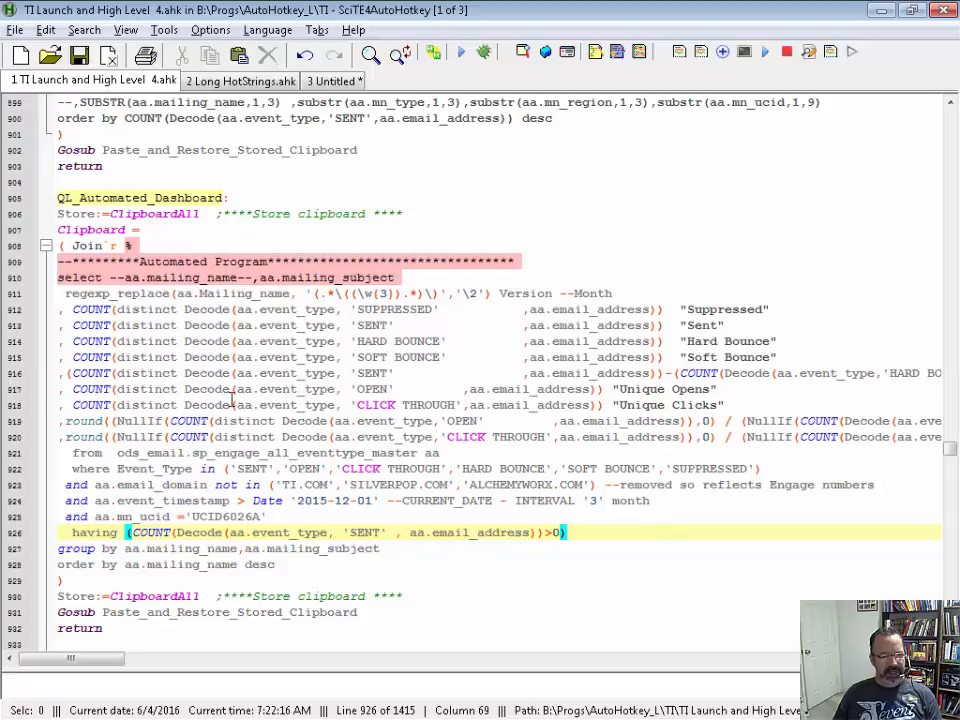
scroll(down, 3)
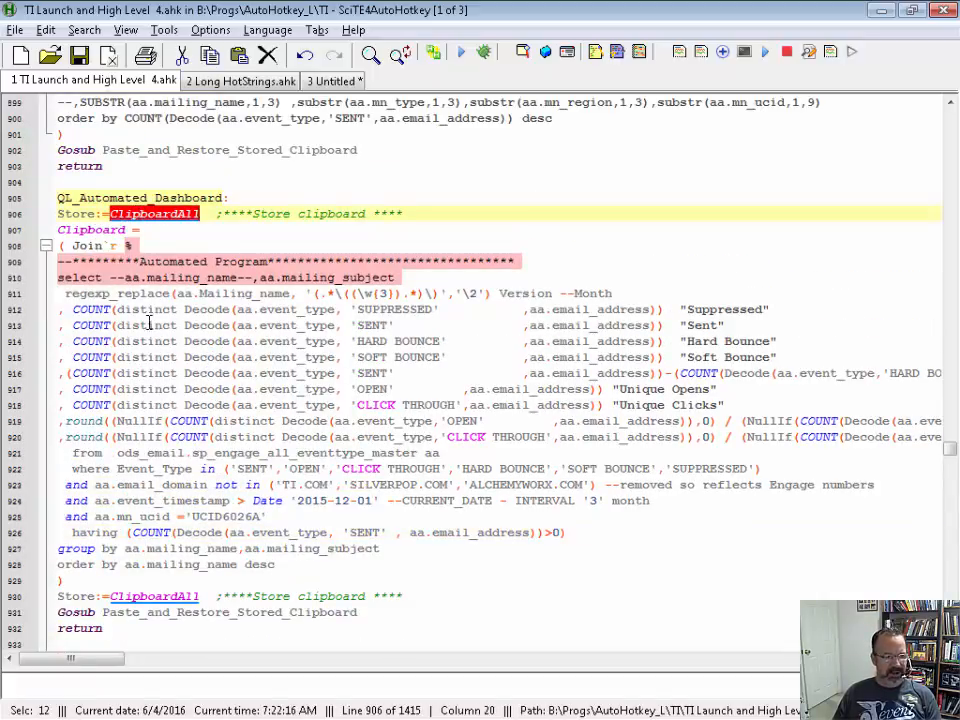
scroll(down, 3)
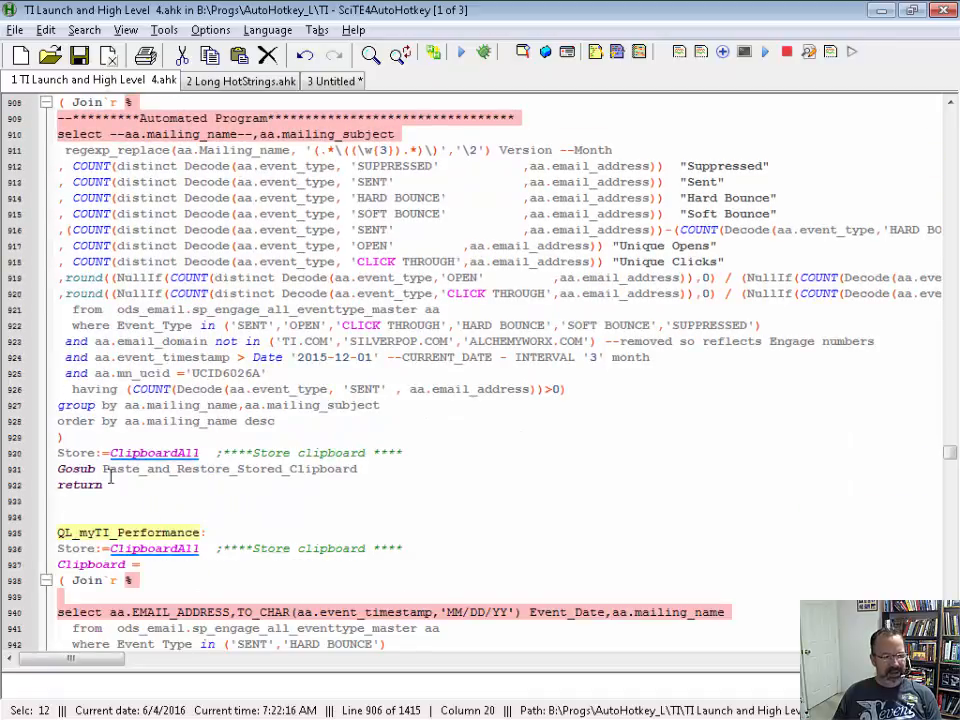